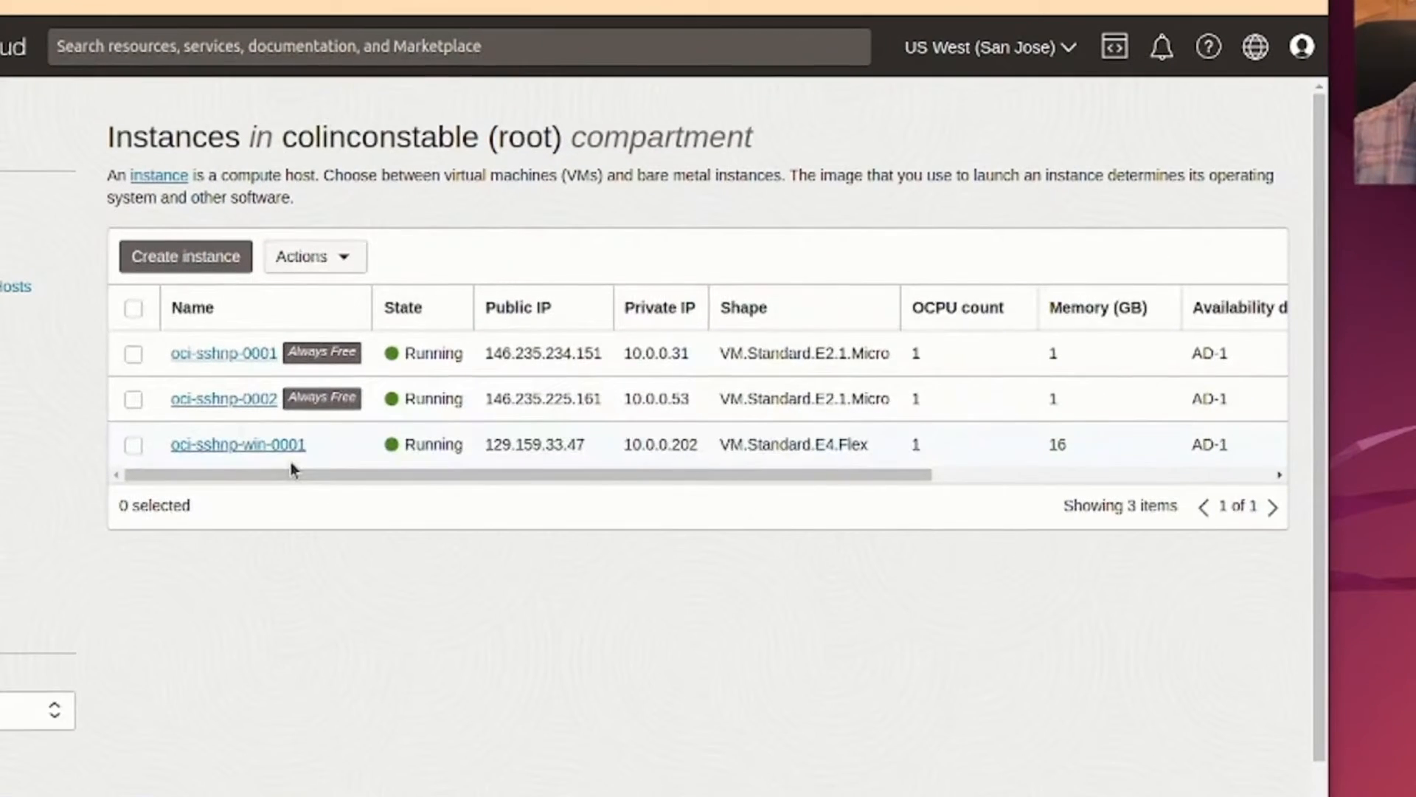
pyautogui.moveTo(238, 444)
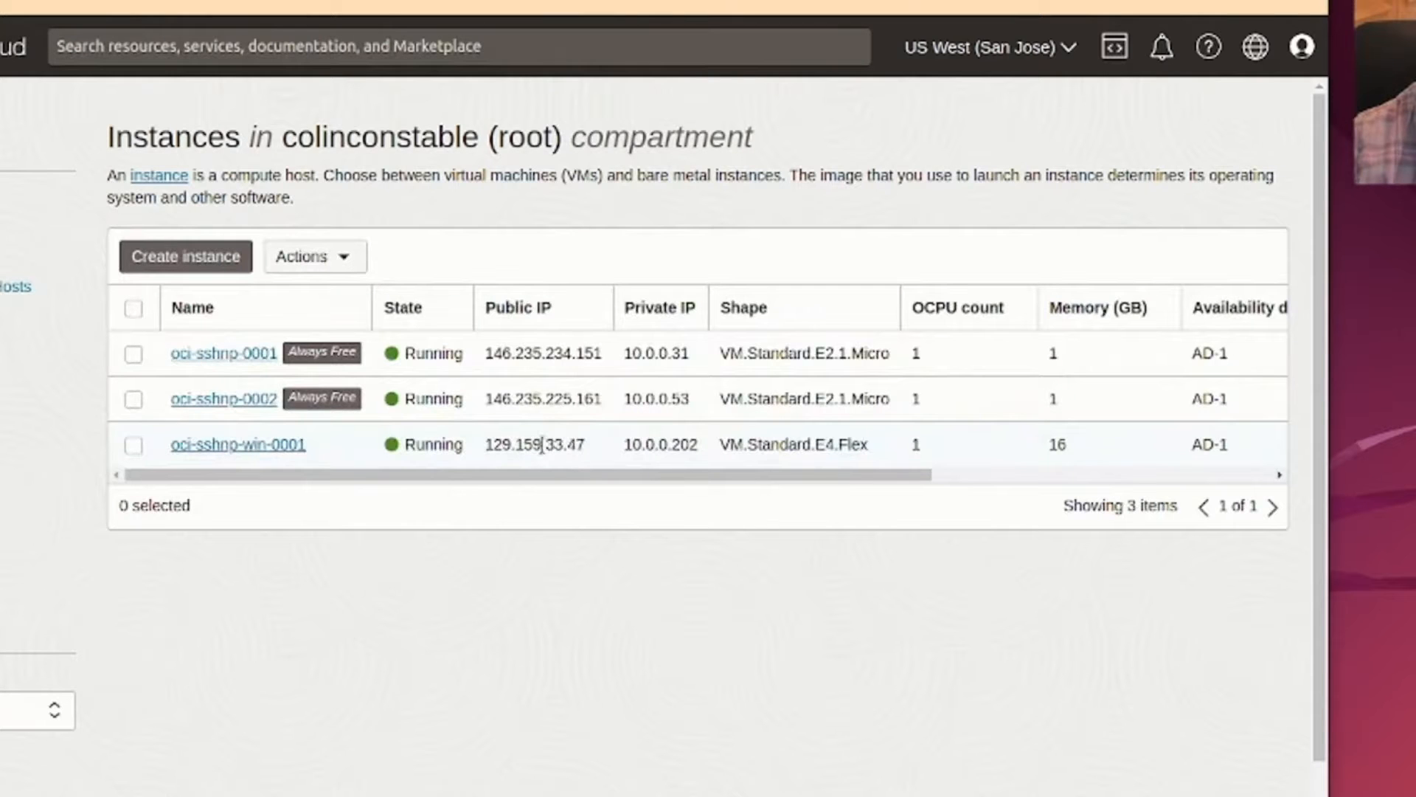
# Select the Windows VM's public IP 129.159.33.47 on the Instances page.
pyautogui.doubleClick(534, 444)
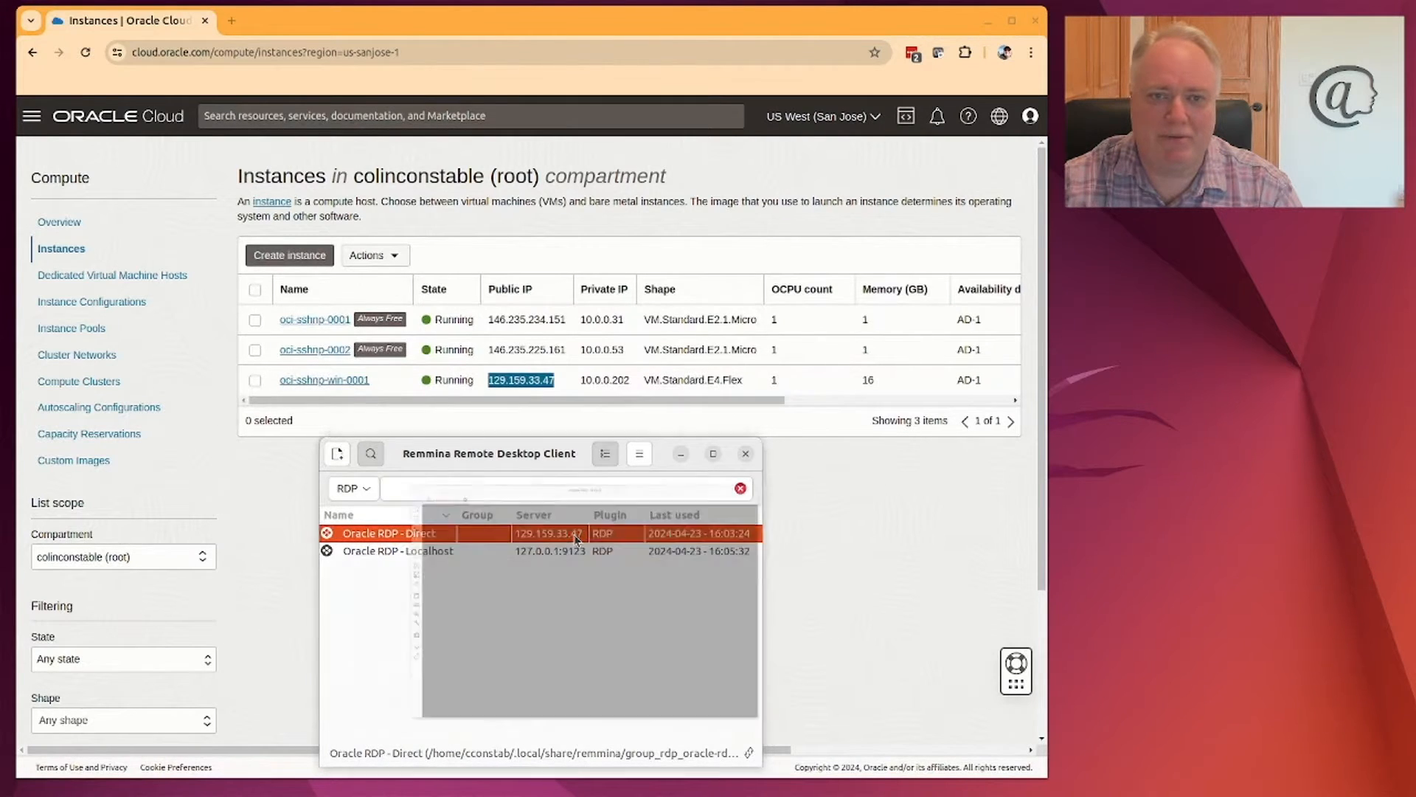
pyautogui.doubleClick(388, 533)
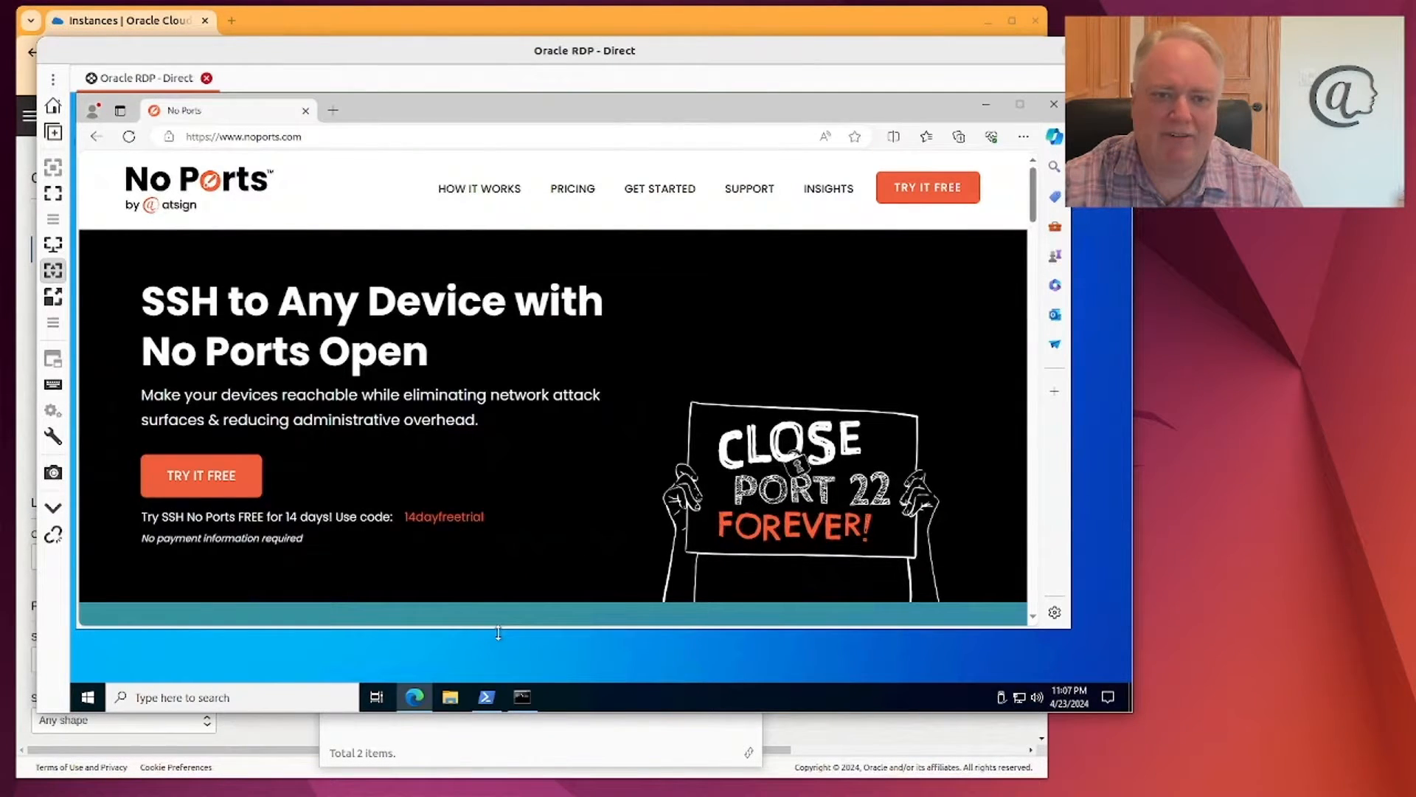
pyautogui.moveTo(590, 550)
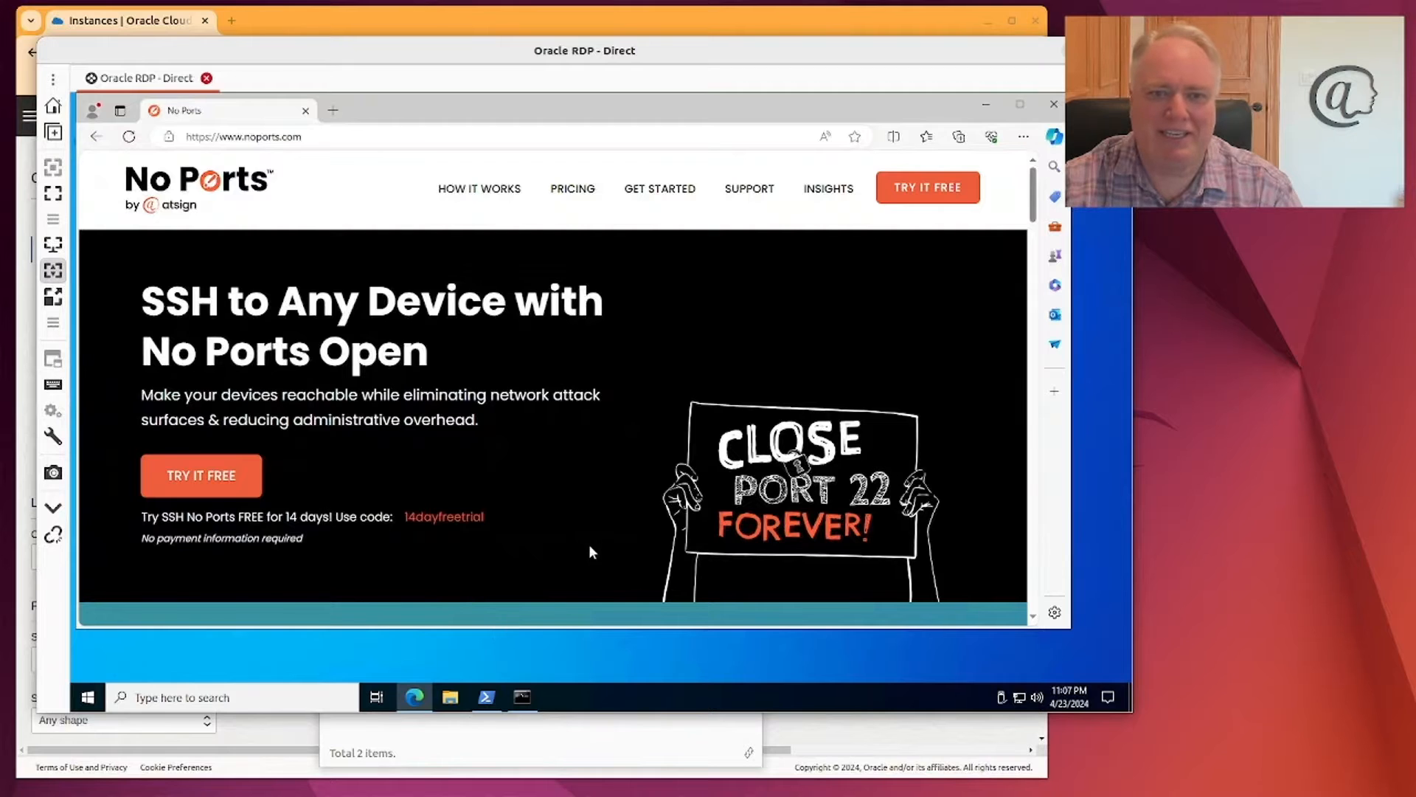
pyautogui.moveTo(828, 189)
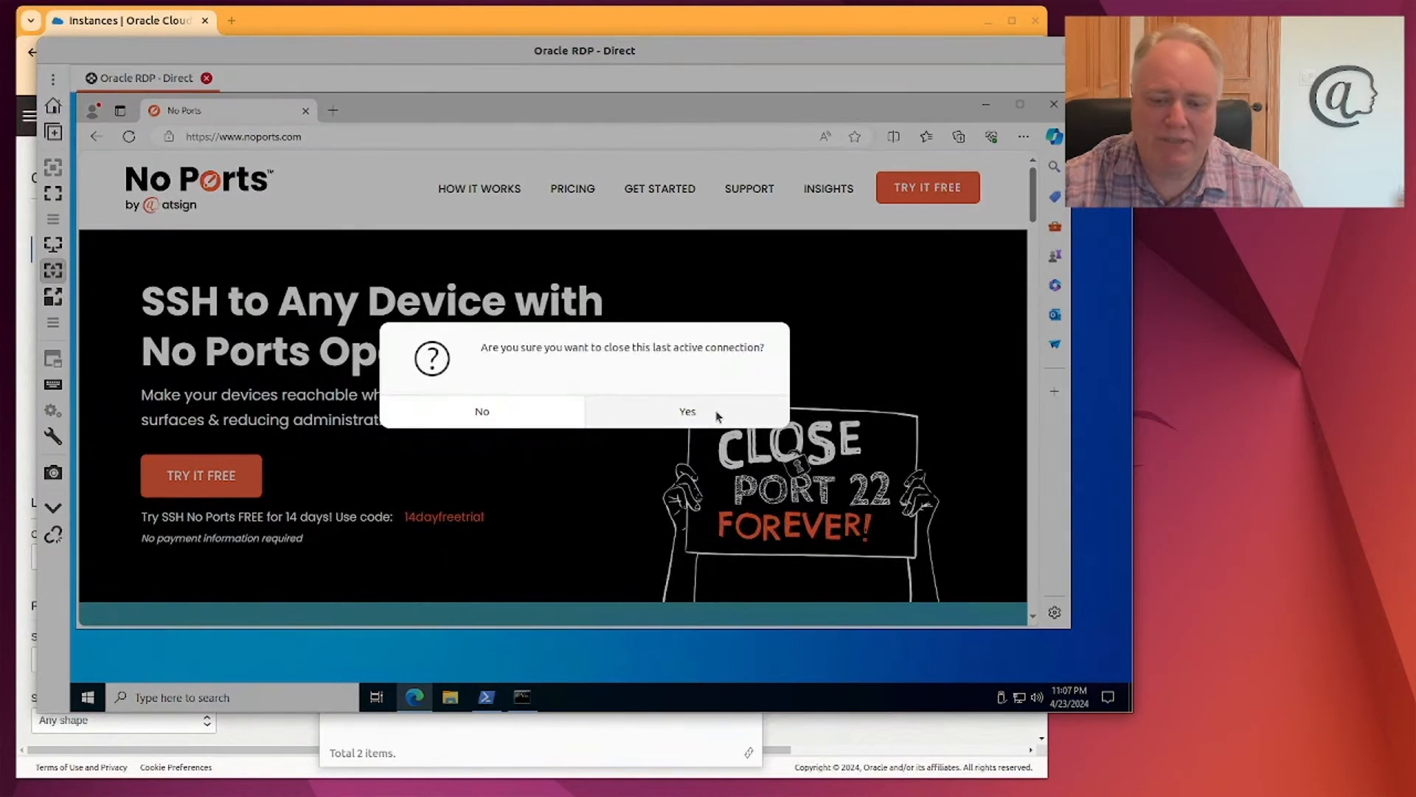
pyautogui.click(686, 411)
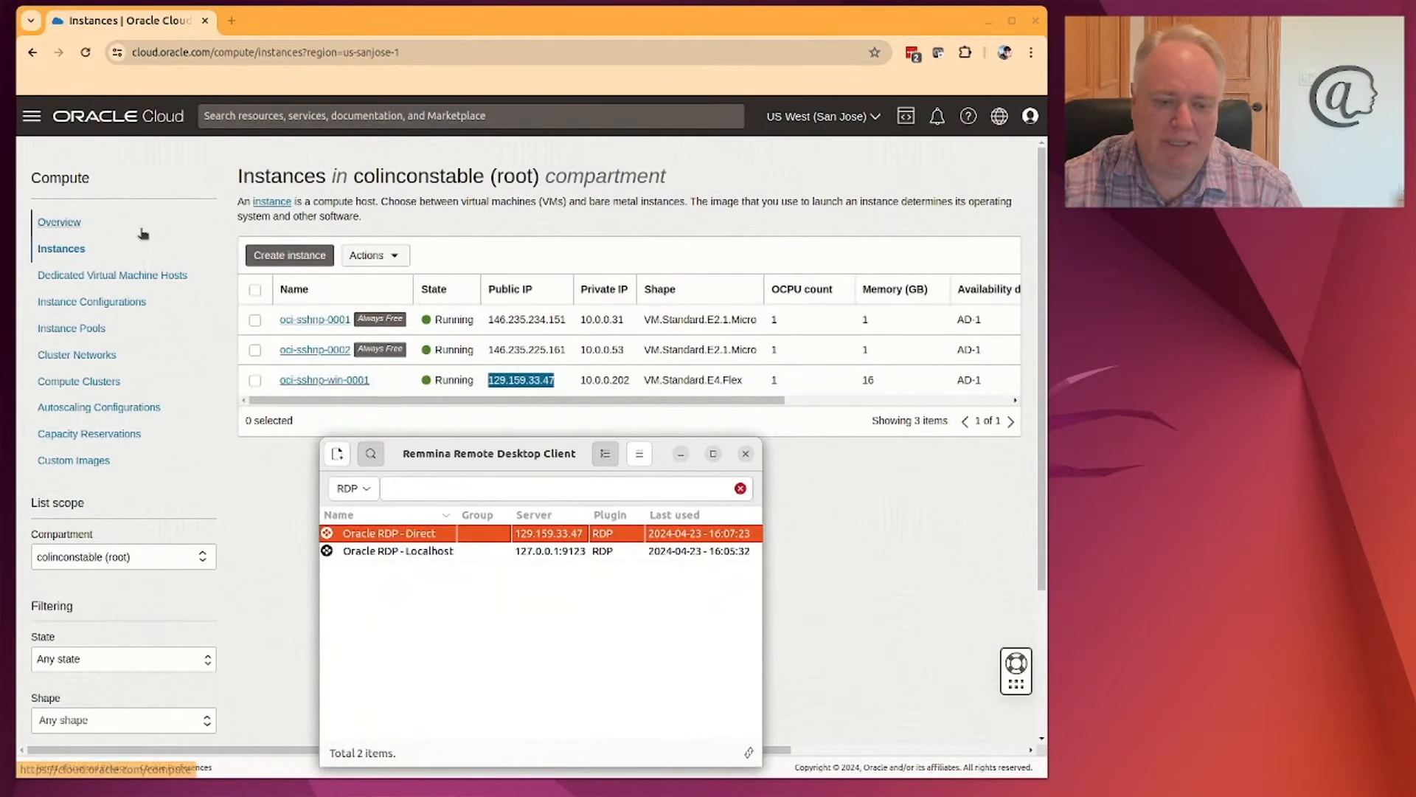
# Navigate to Networking > Virtual cloud networks from the console menu.
pyautogui.click(31, 115)
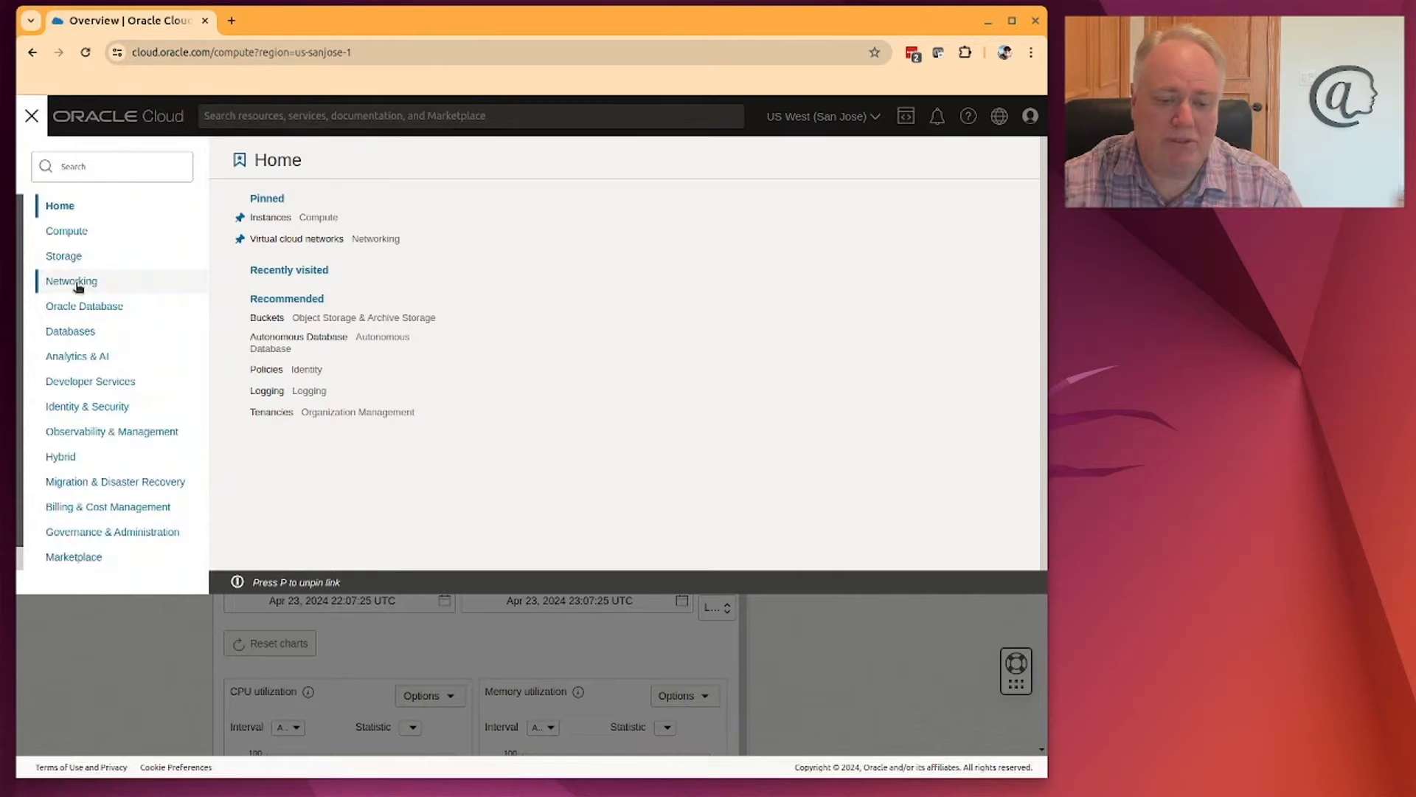
pyautogui.click(71, 280)
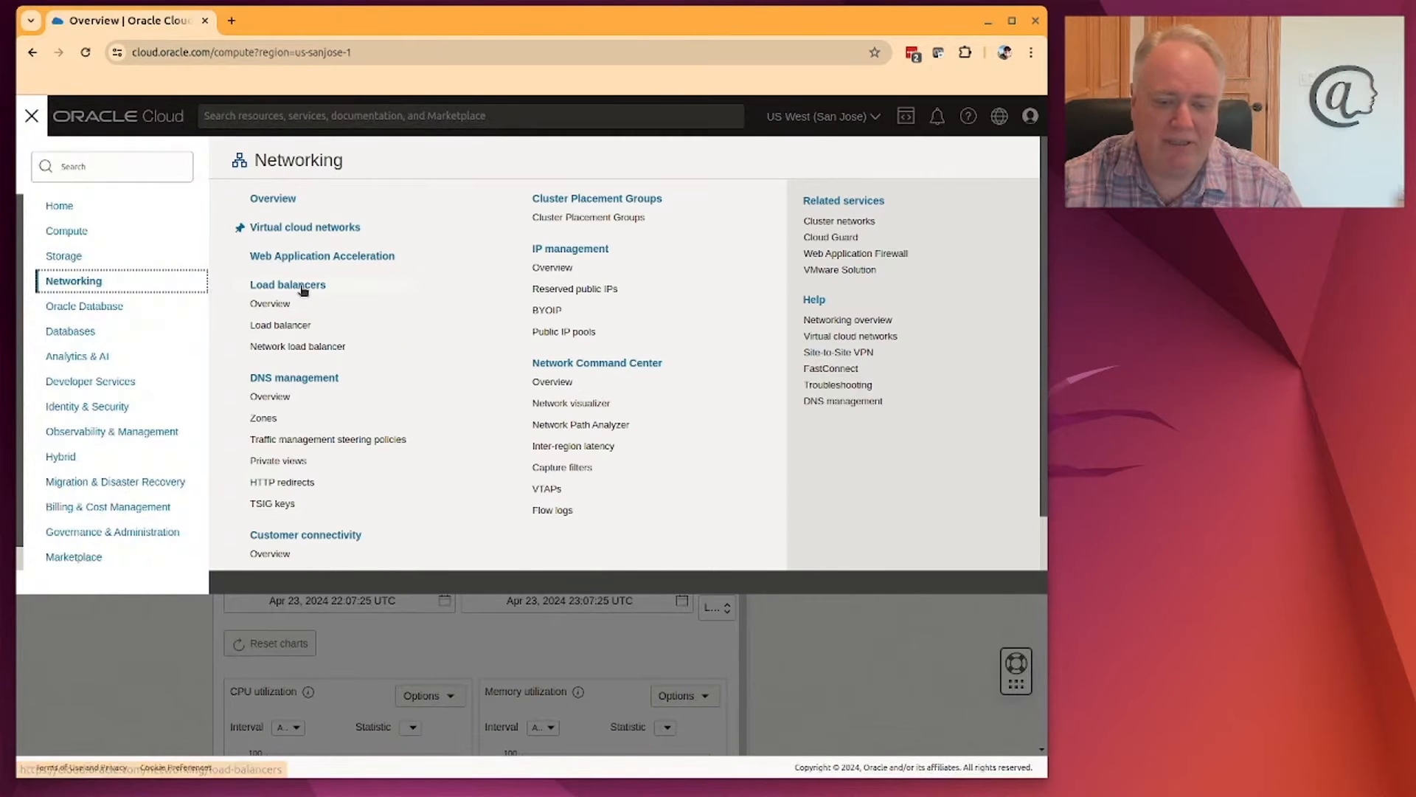
pyautogui.click(304, 227)
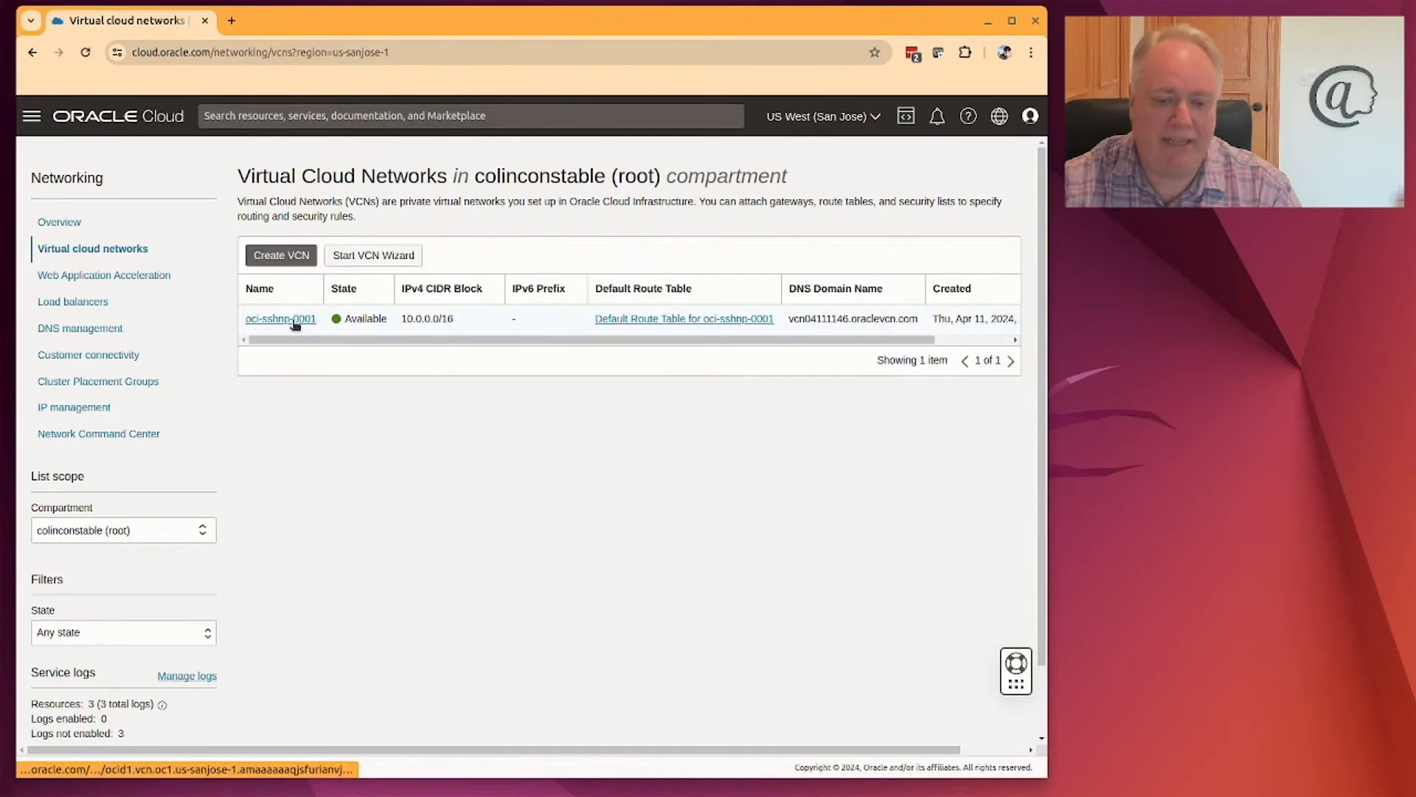
# Drill into oci-sshnp-0001, its subnet, and the Default Security List showing the TCP 3389 rule.
pyautogui.click(281, 319)
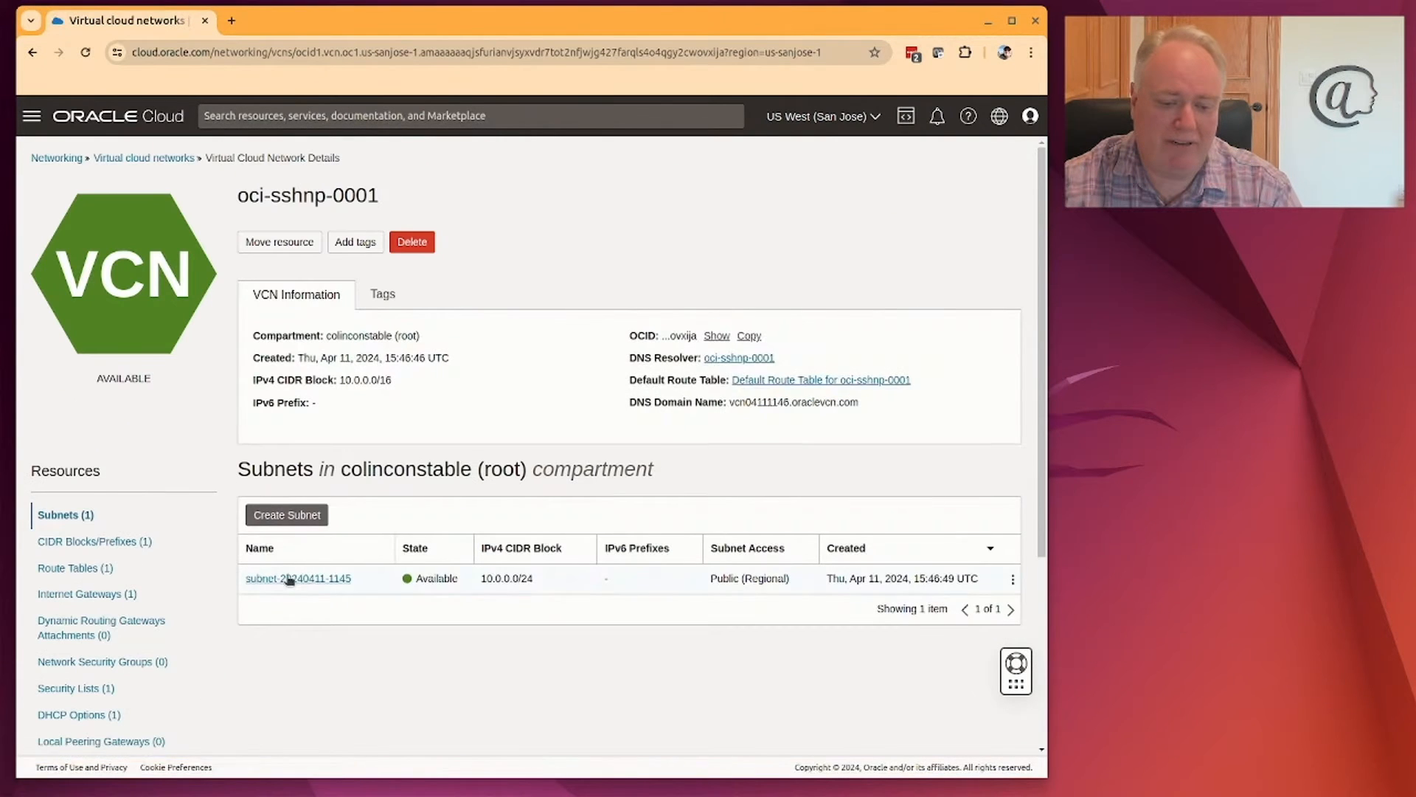
pyautogui.click(298, 579)
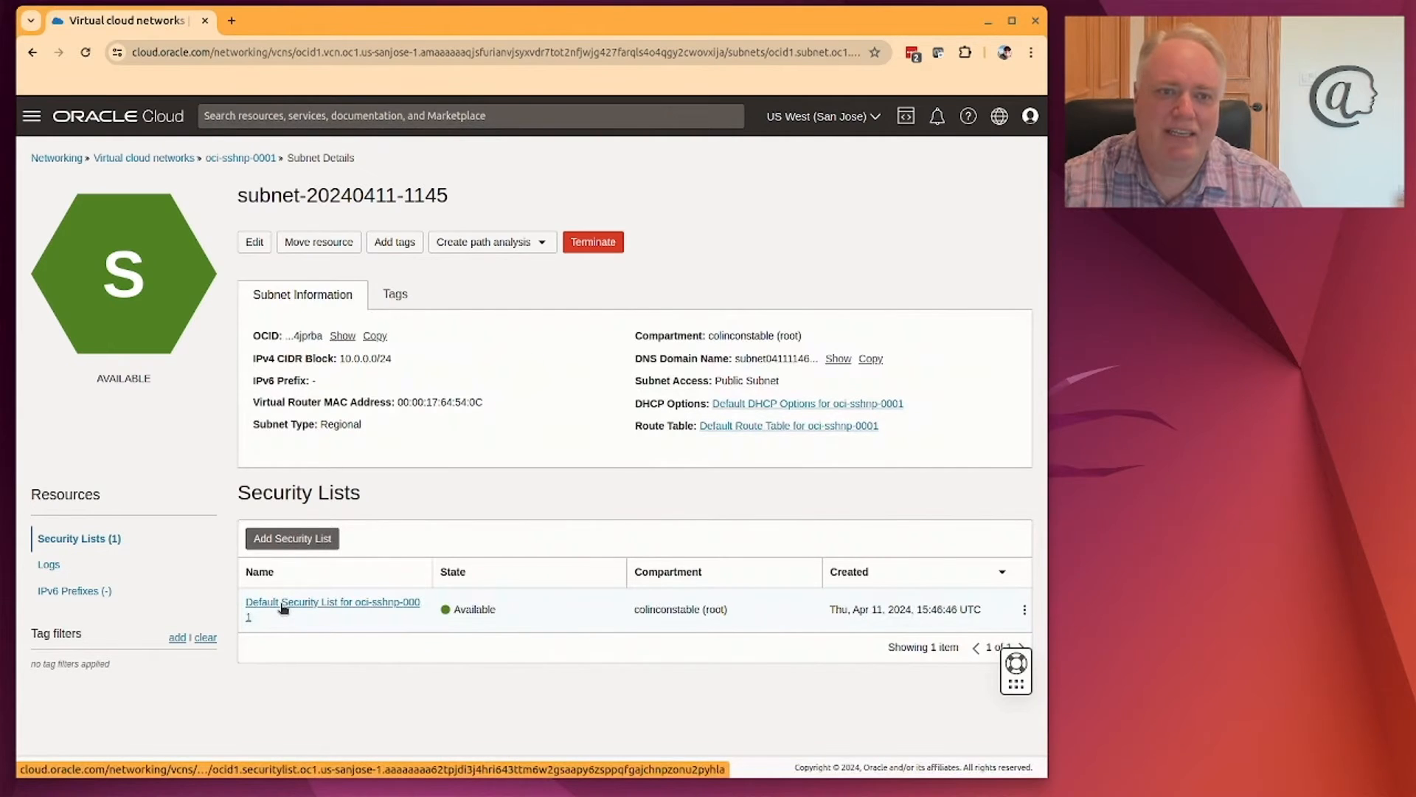
pyautogui.click(332, 602)
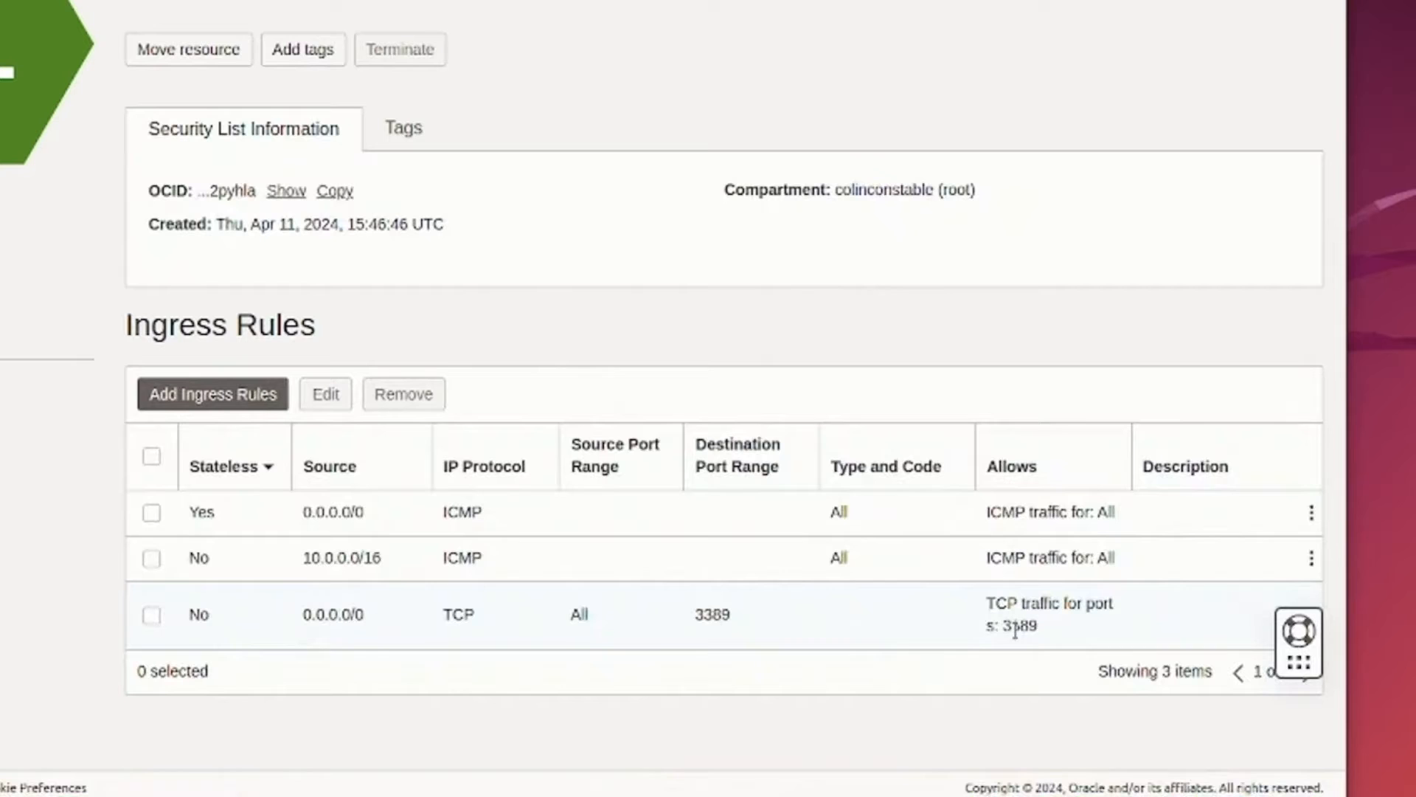
pyautogui.doubleClick(1020, 626)
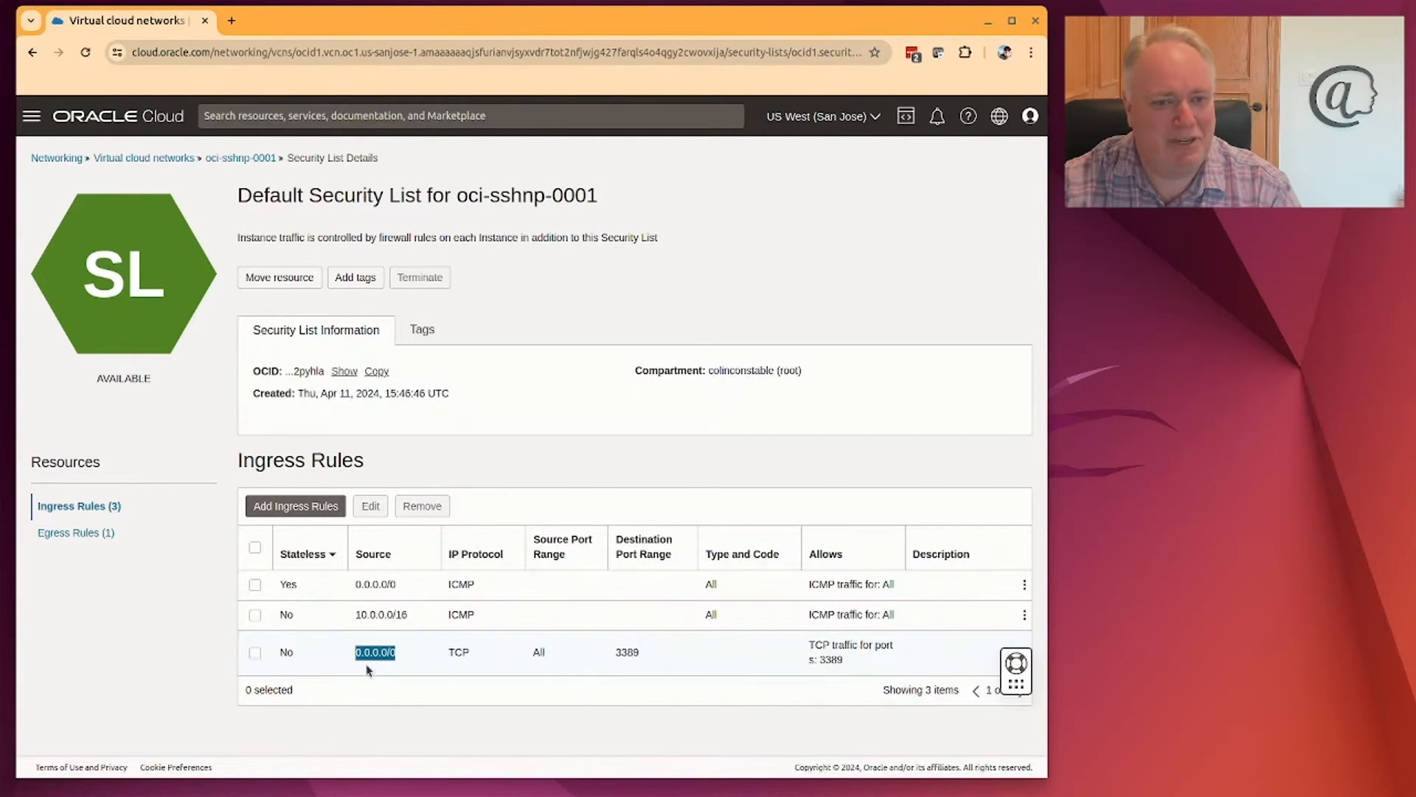
pyautogui.moveTo(722, 685)
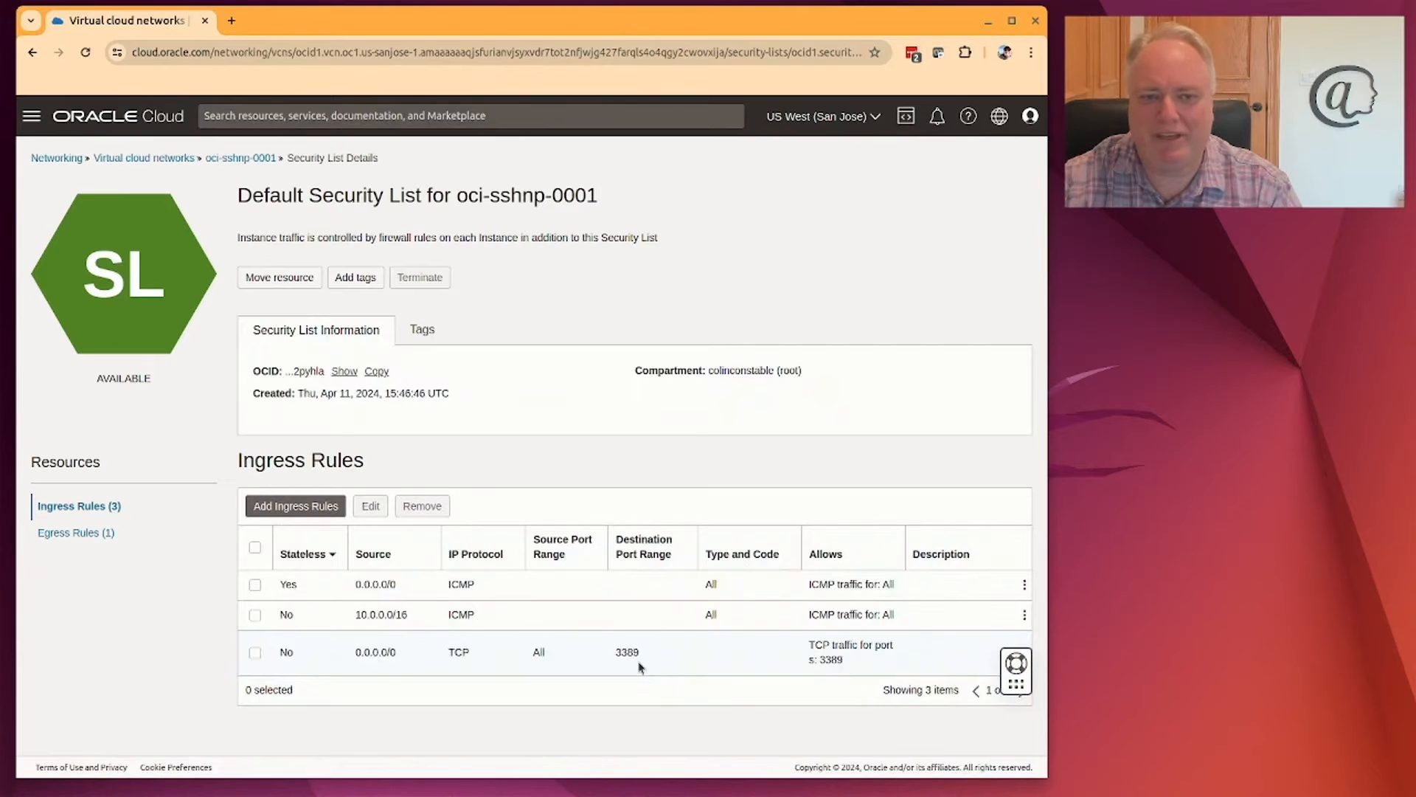
pyautogui.moveTo(545, 674)
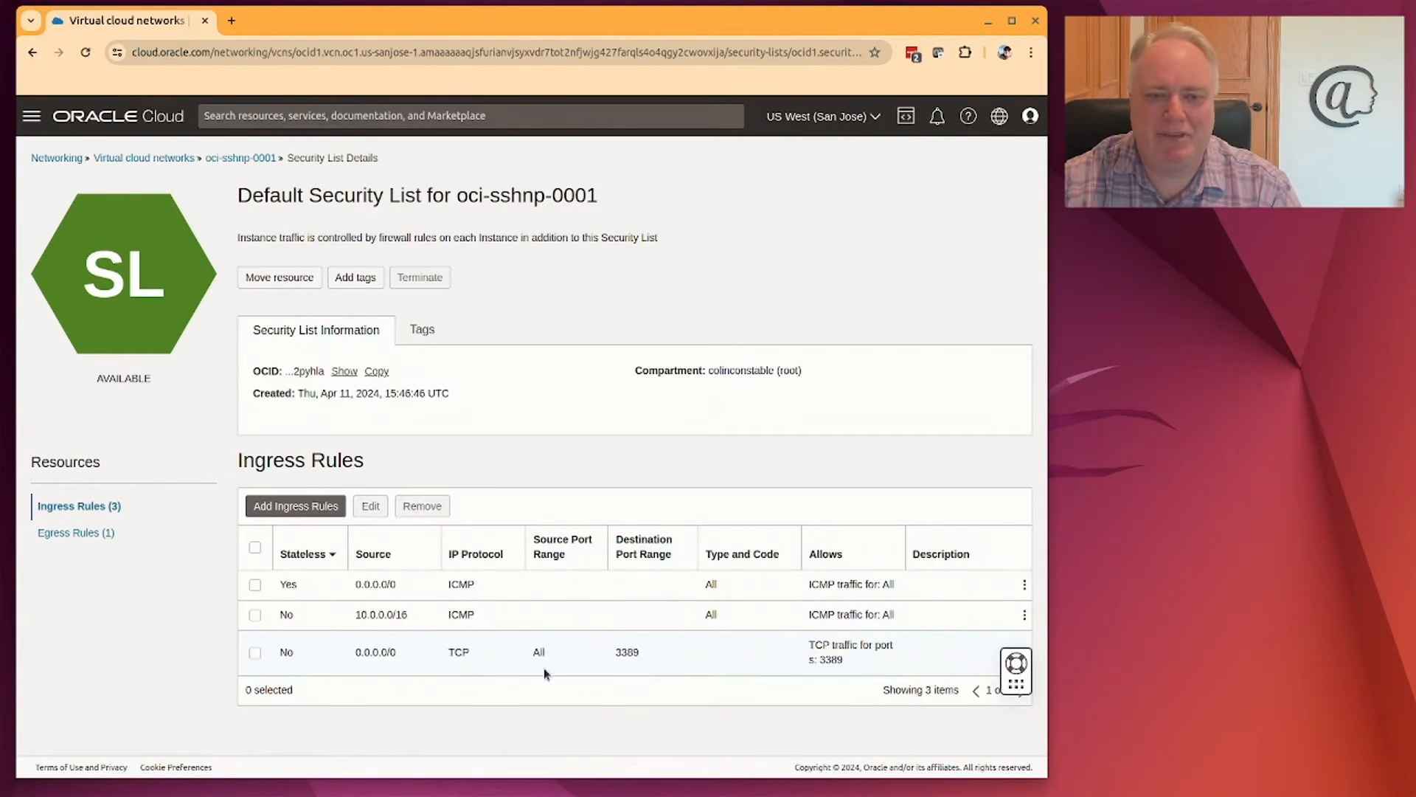
pyautogui.moveTo(658, 666)
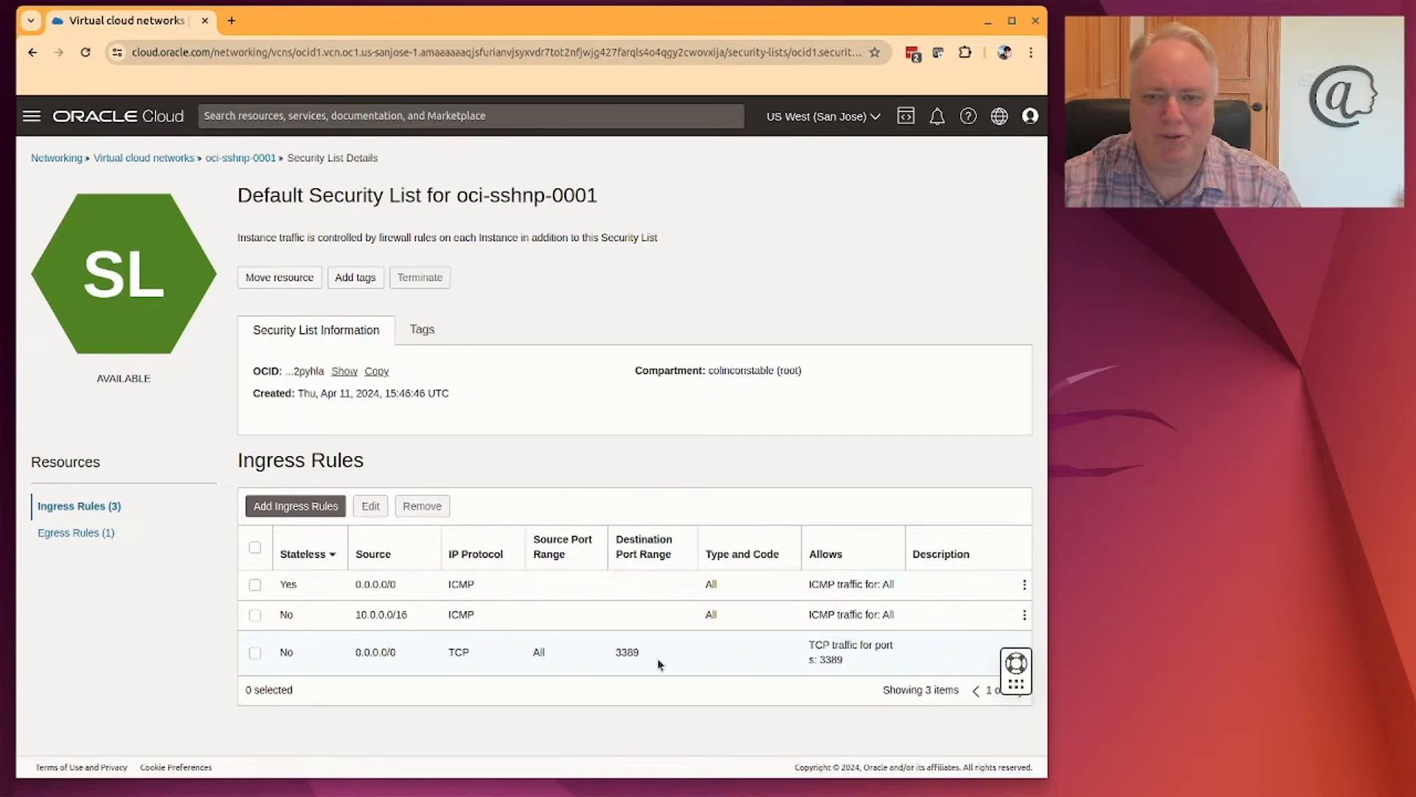
pyautogui.moveTo(872, 628)
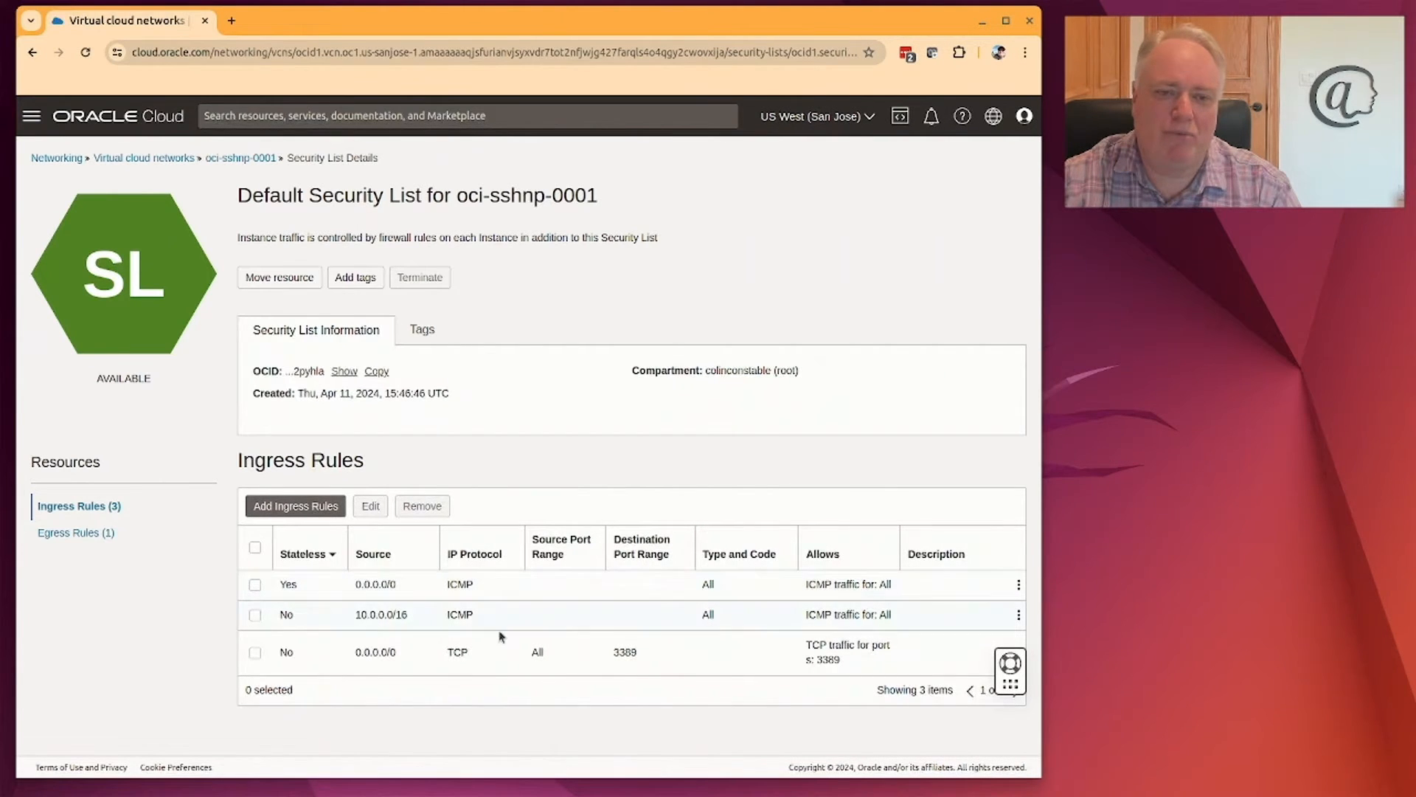
# Remove the TCP port 3389 ingress rule and confirm, leaving two ICMP rules.
pyautogui.click(255, 652)
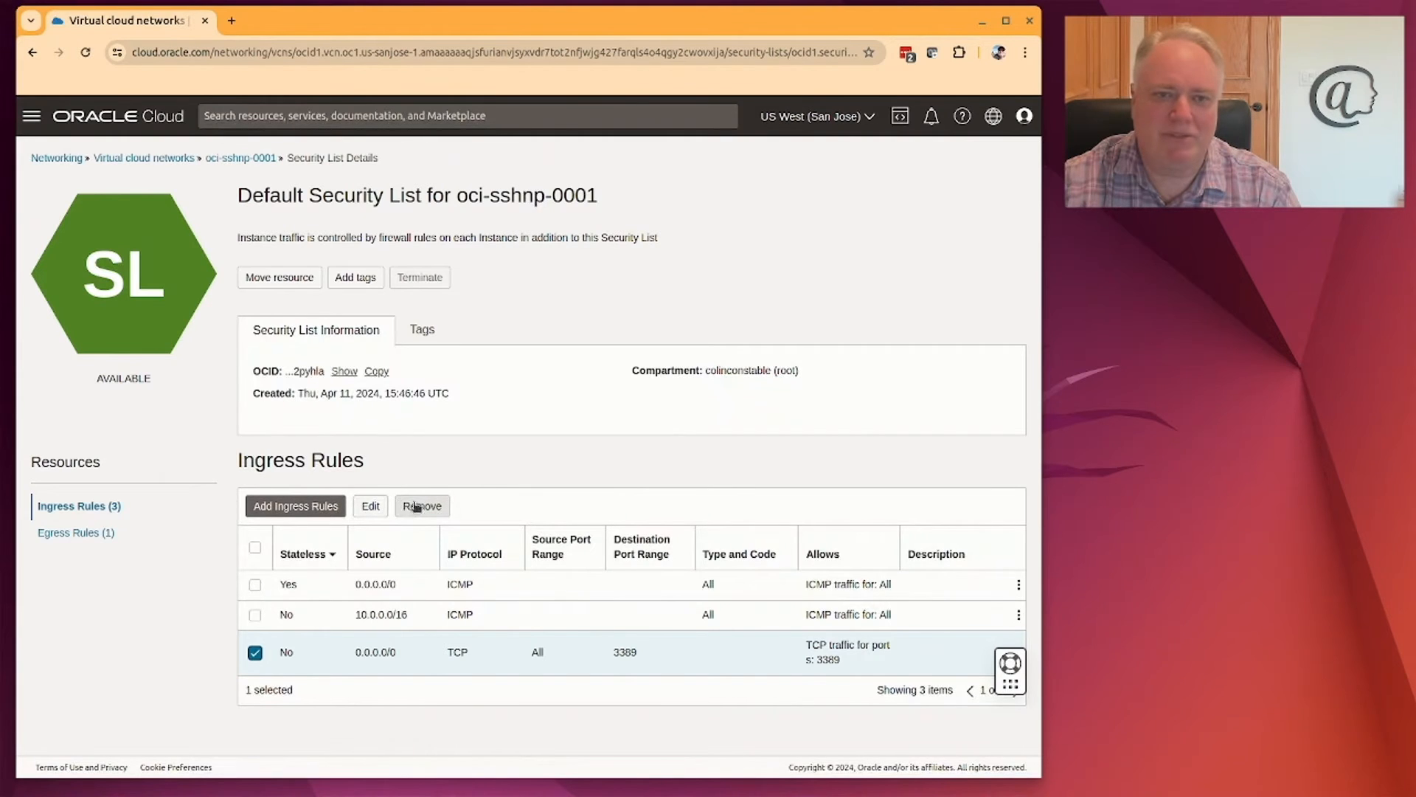
pyautogui.click(255, 652)
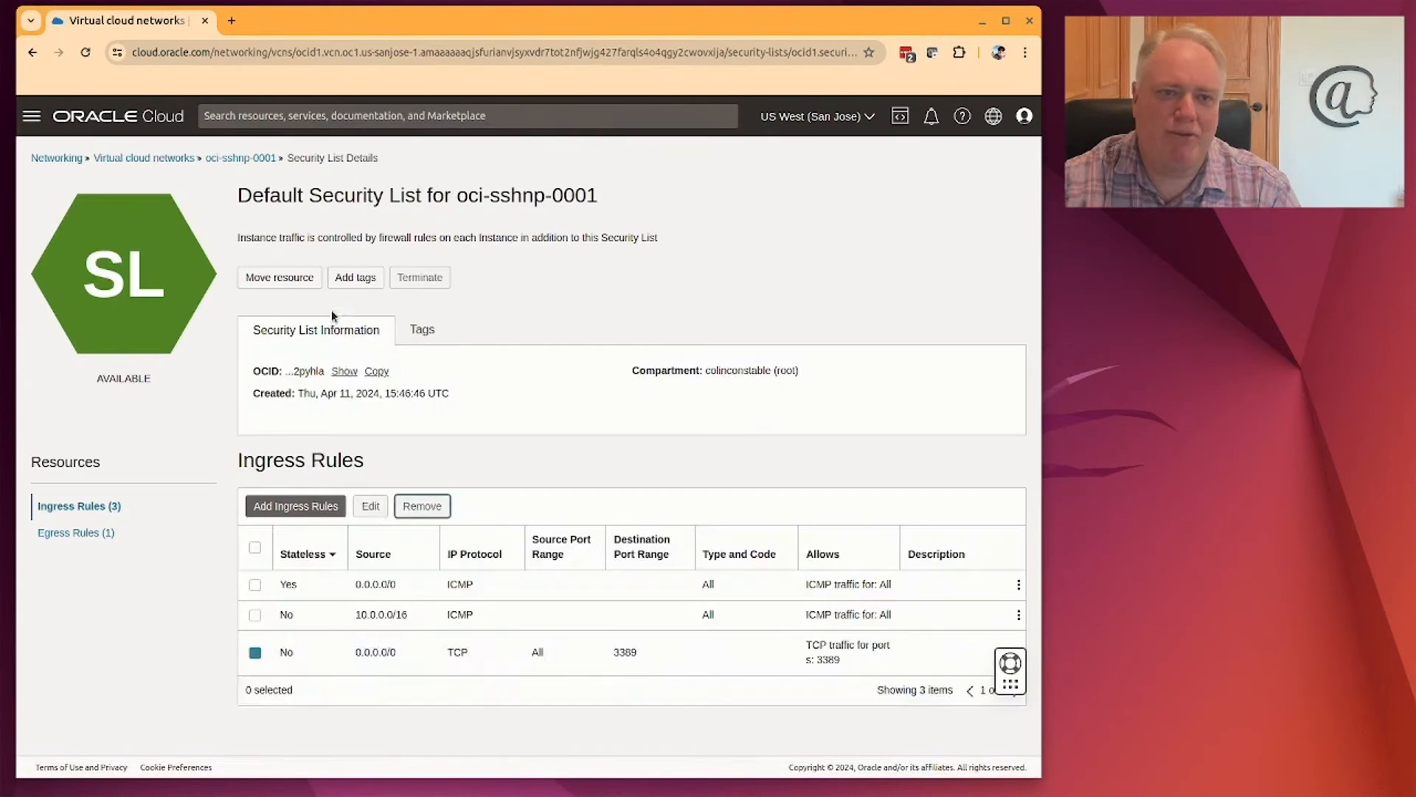
pyautogui.click(422, 506)
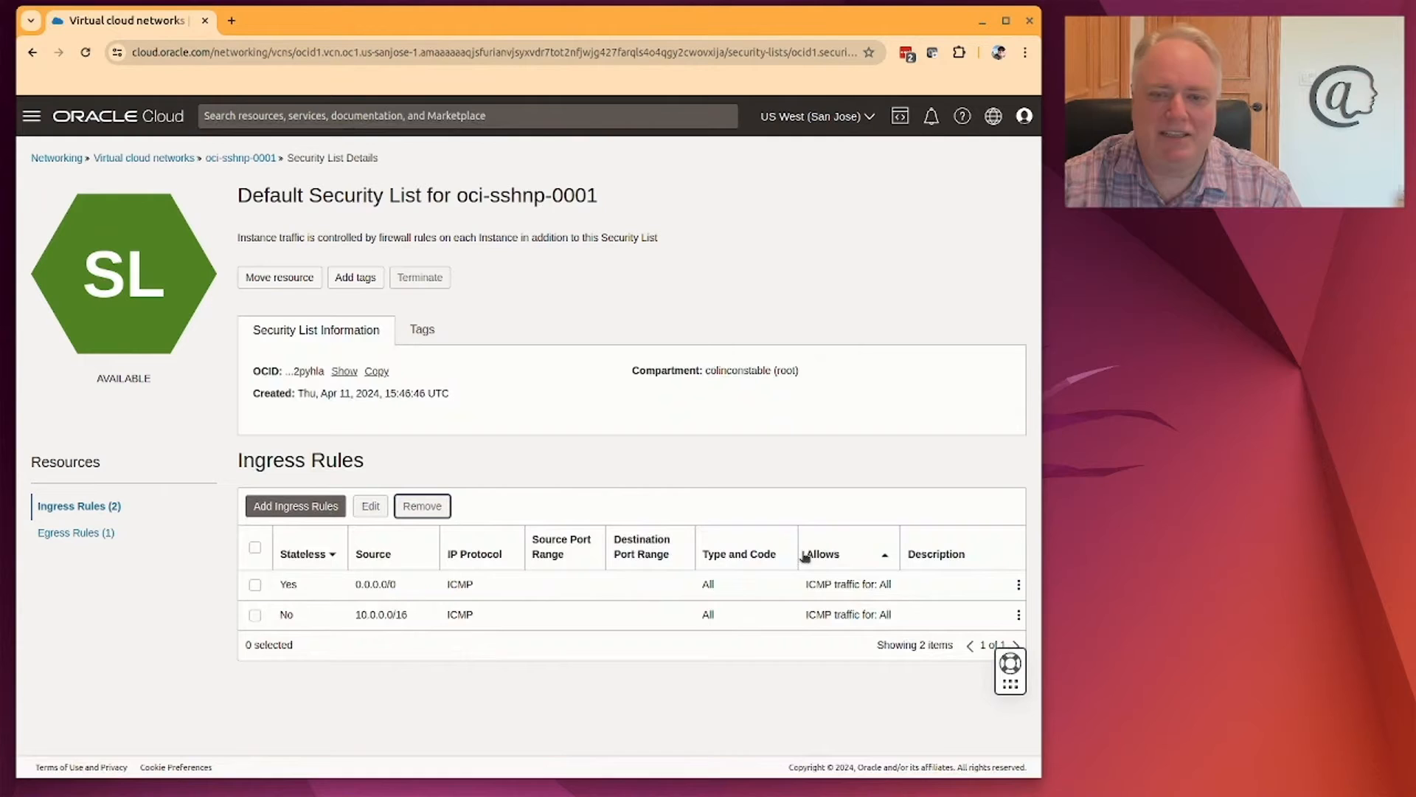
pyautogui.moveTo(786, 451)
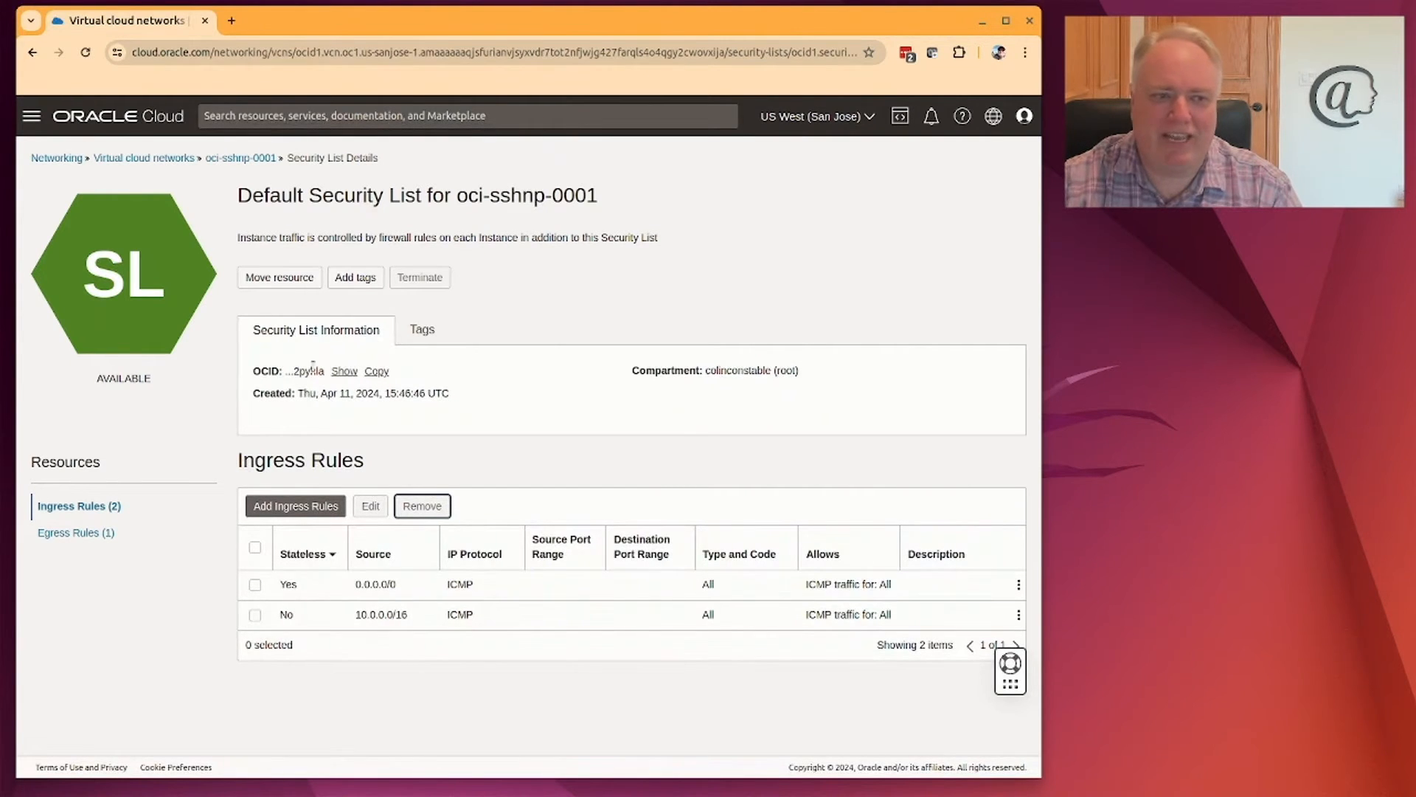
pyautogui.moveTo(418, 367)
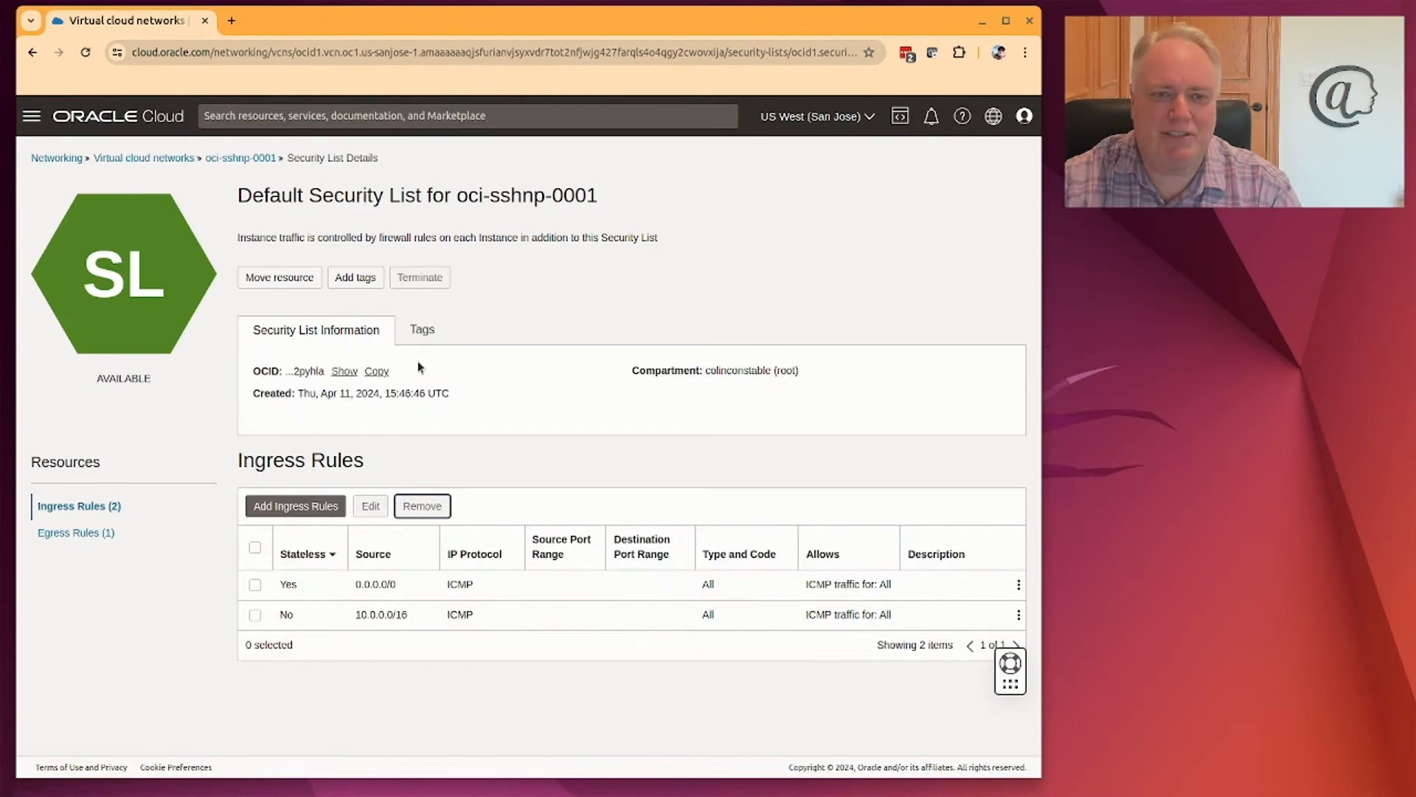
pyautogui.moveTo(111, 654)
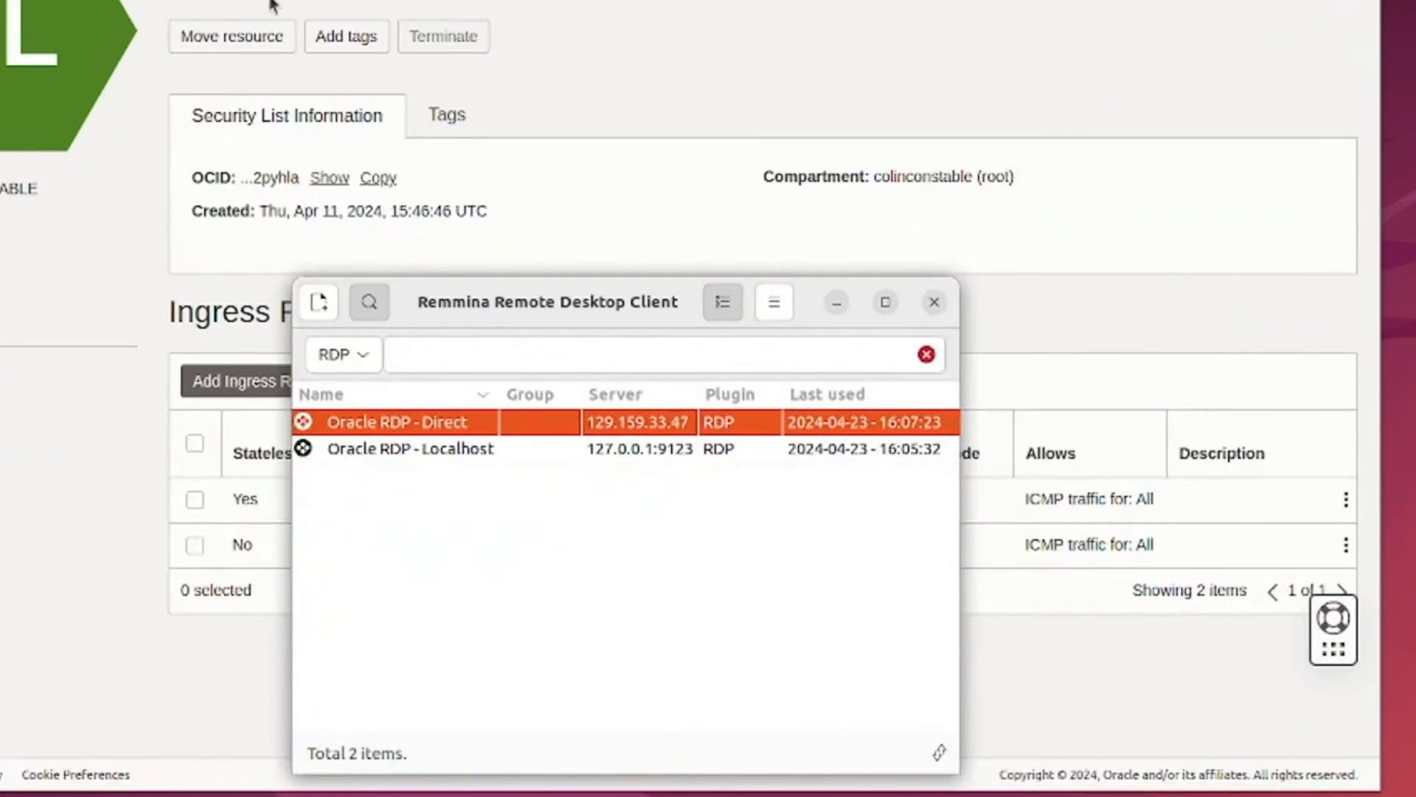
# Select the saved 'Oracle RDP - Localhost' connection to 127.0.0.1:9123.
pyautogui.click(409, 449)
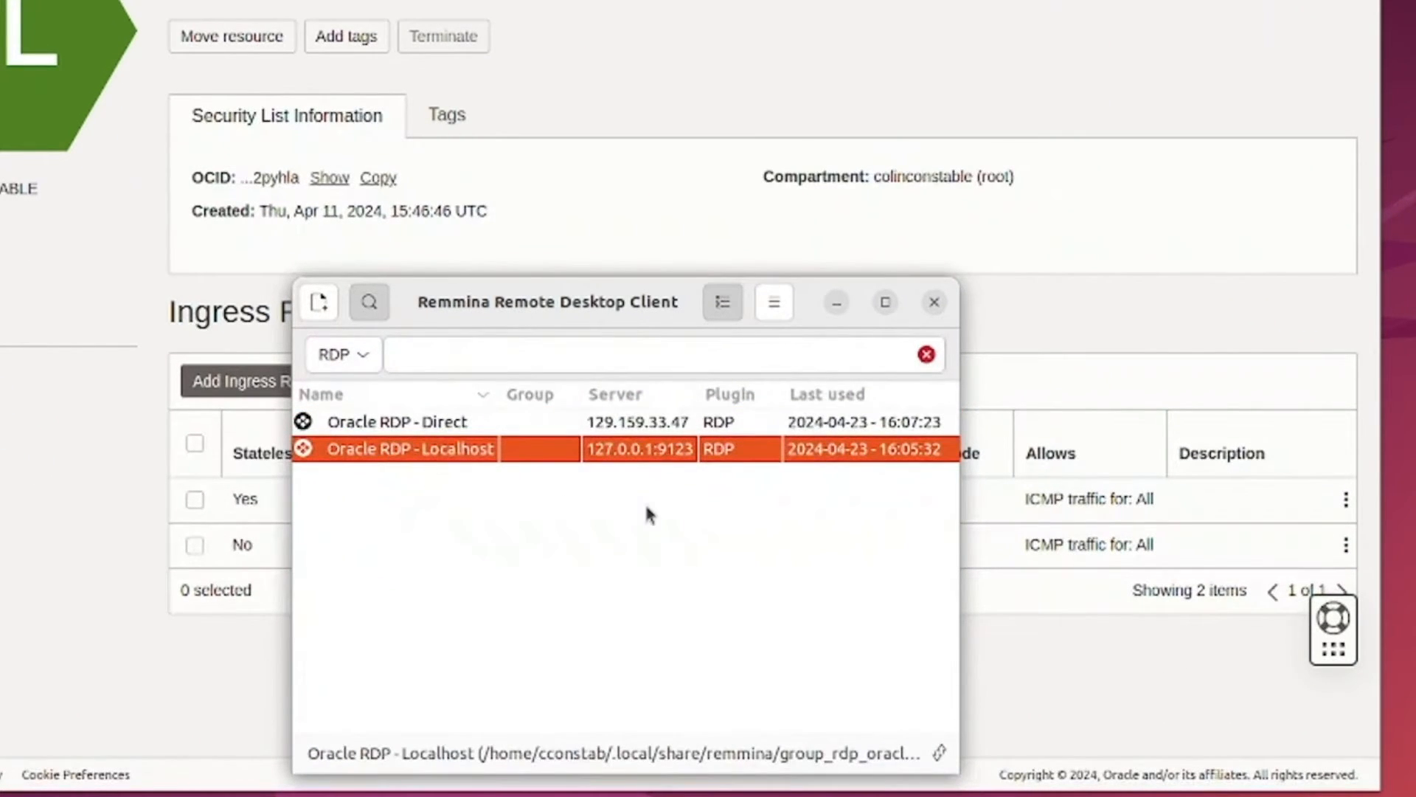
pyautogui.moveTo(626, 464)
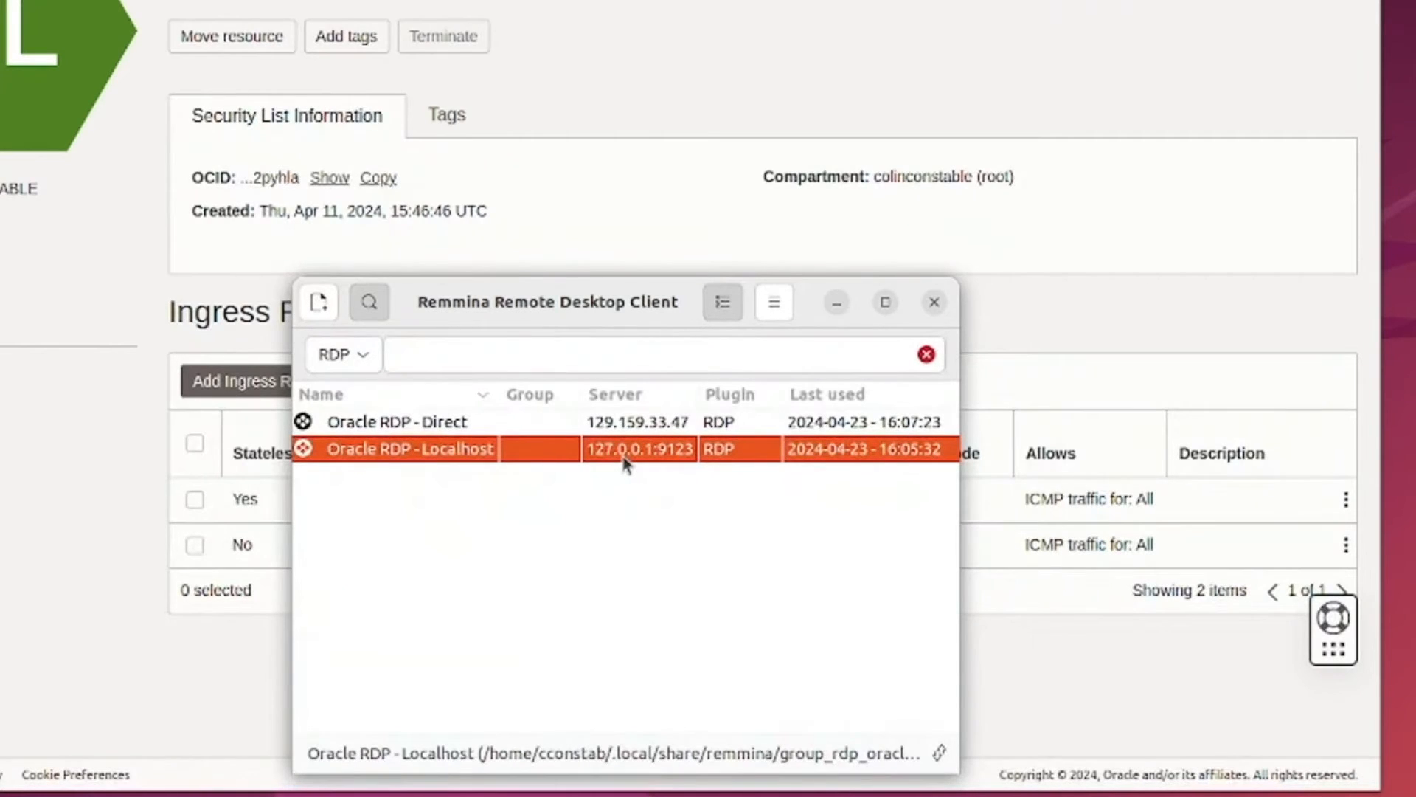
pyautogui.moveTo(605, 463)
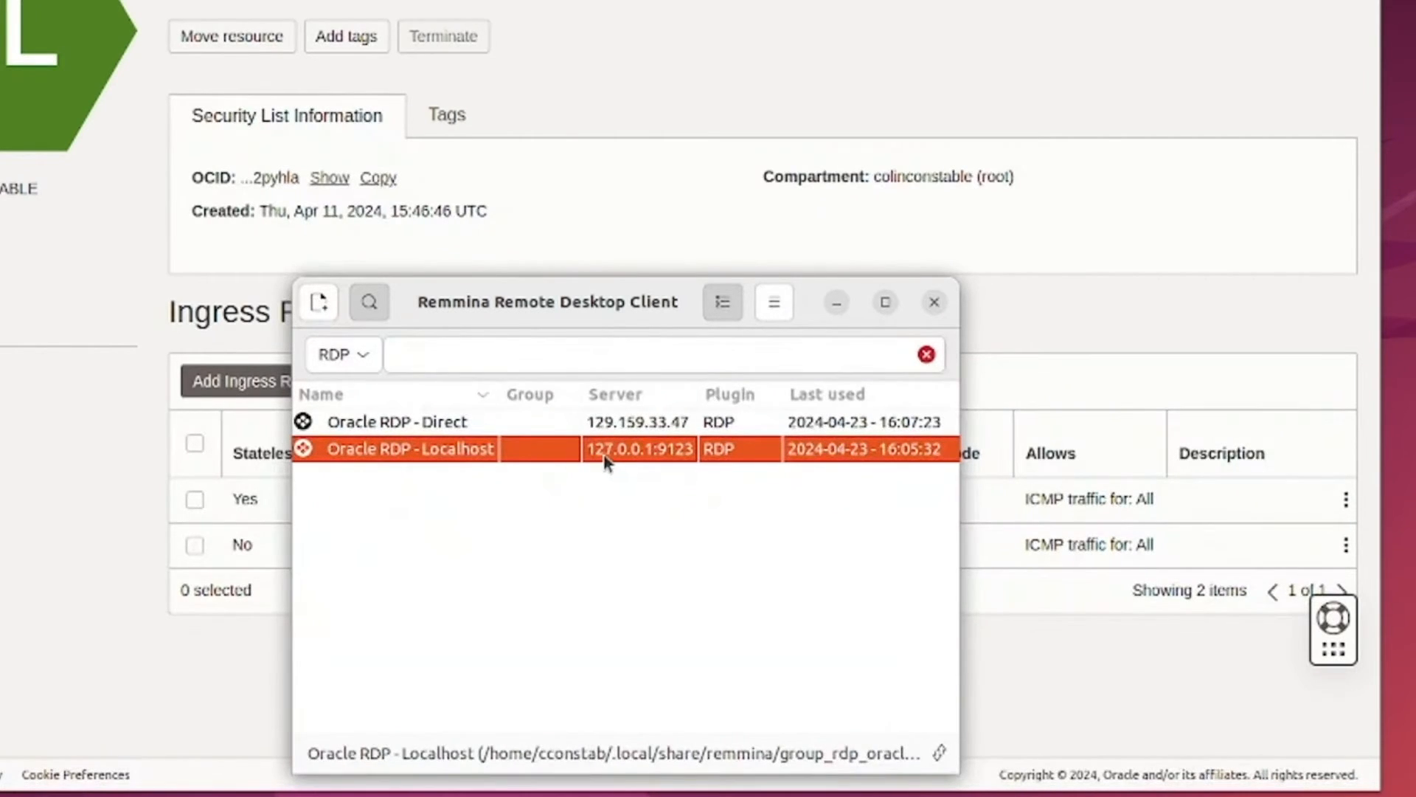
pyautogui.moveTo(649, 462)
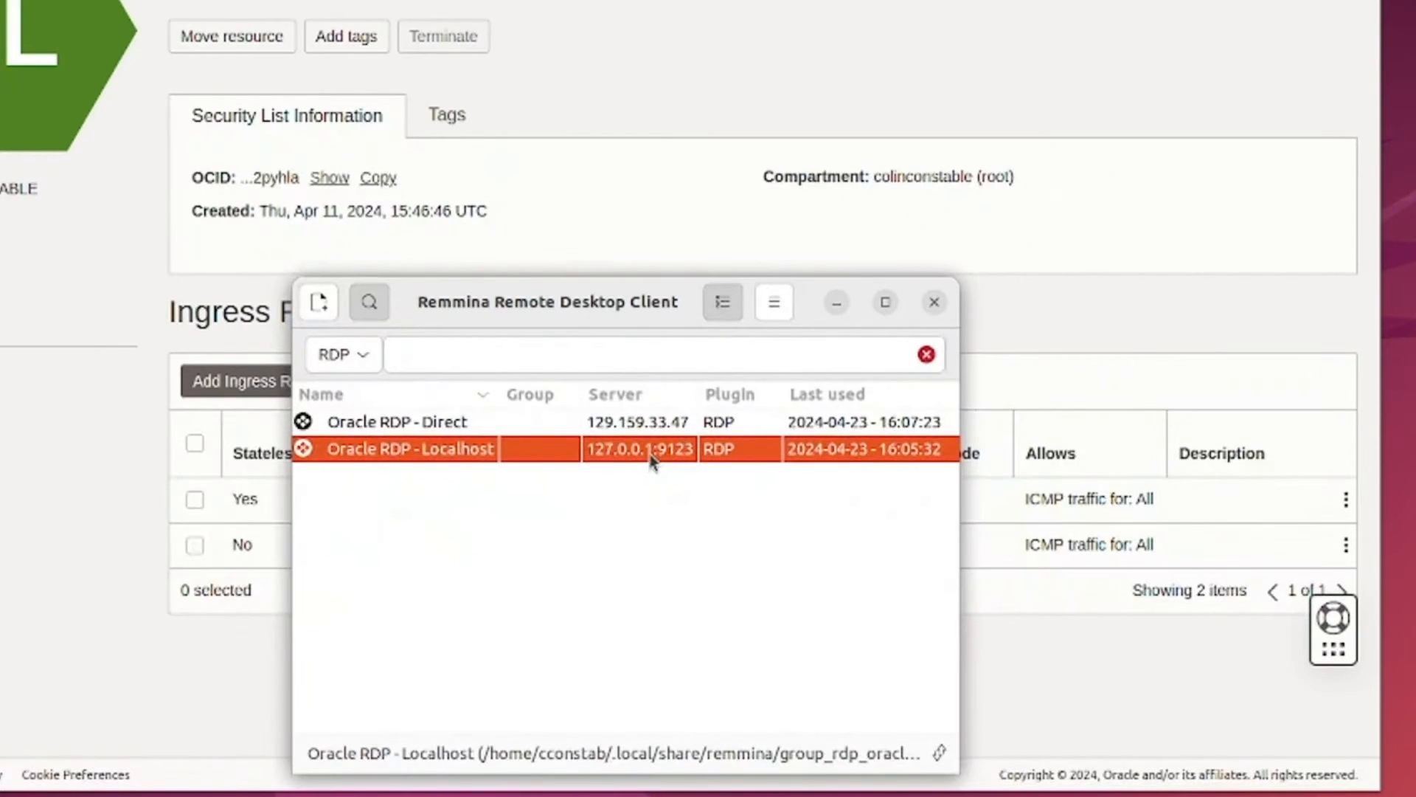
pyautogui.moveTo(740, 464)
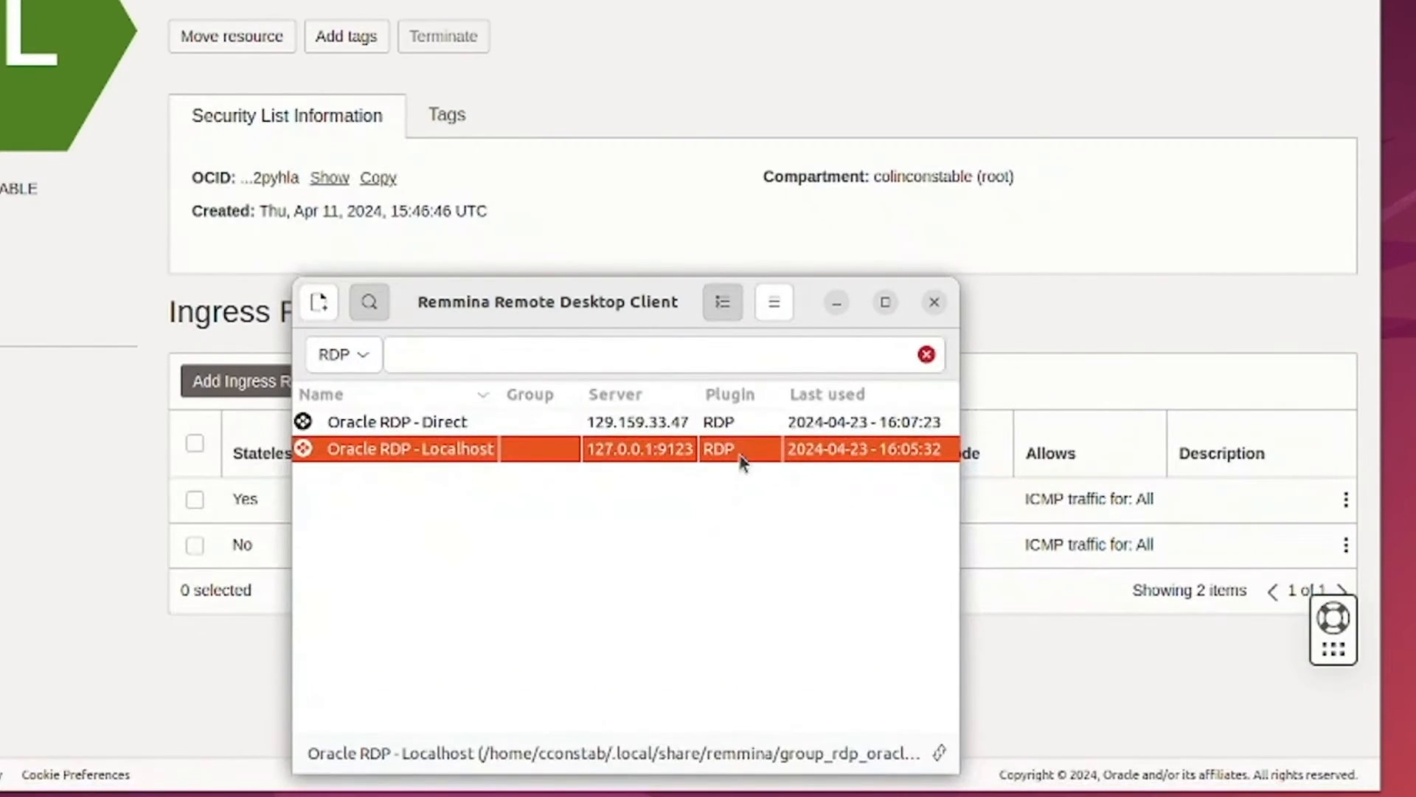
pyautogui.moveTo(686, 468)
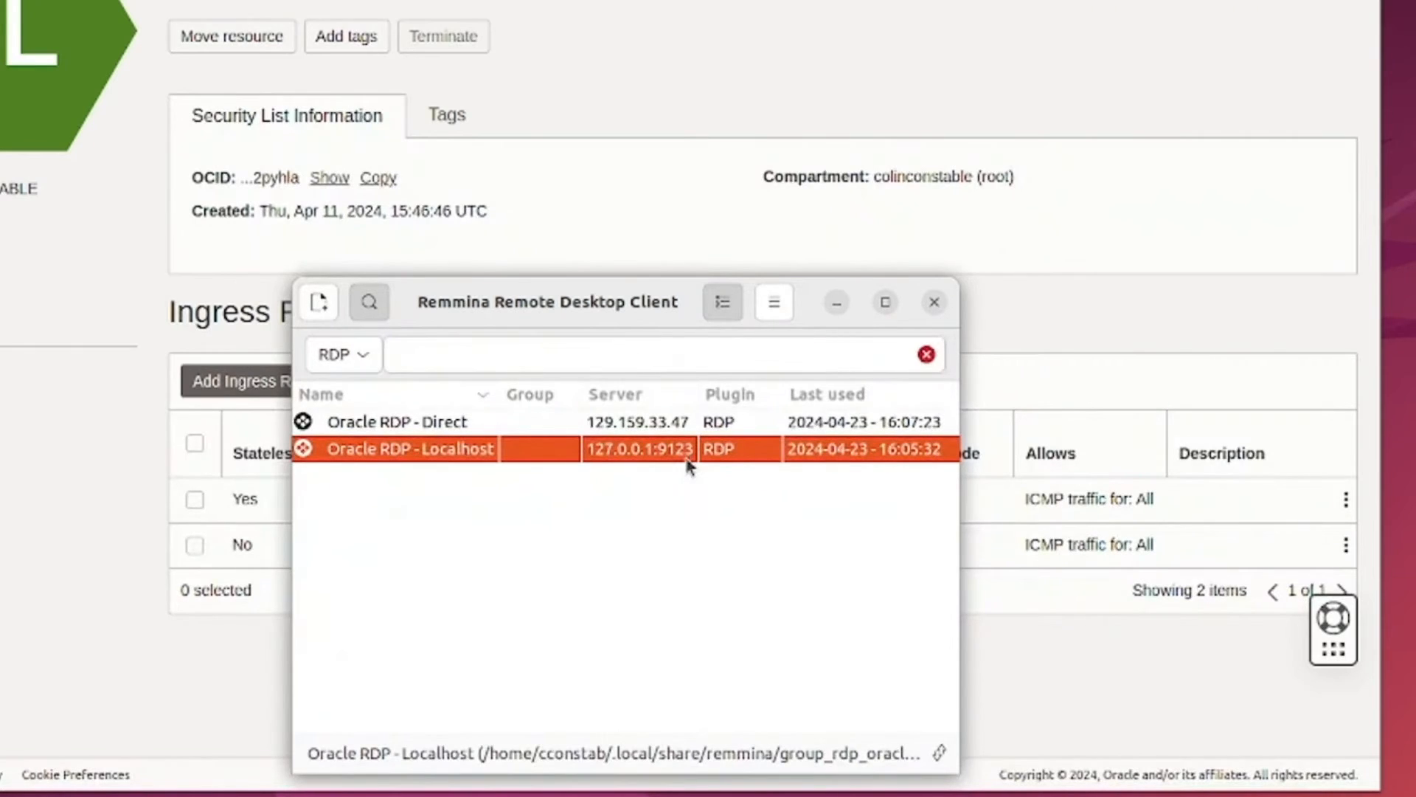
pyautogui.moveTo(723, 460)
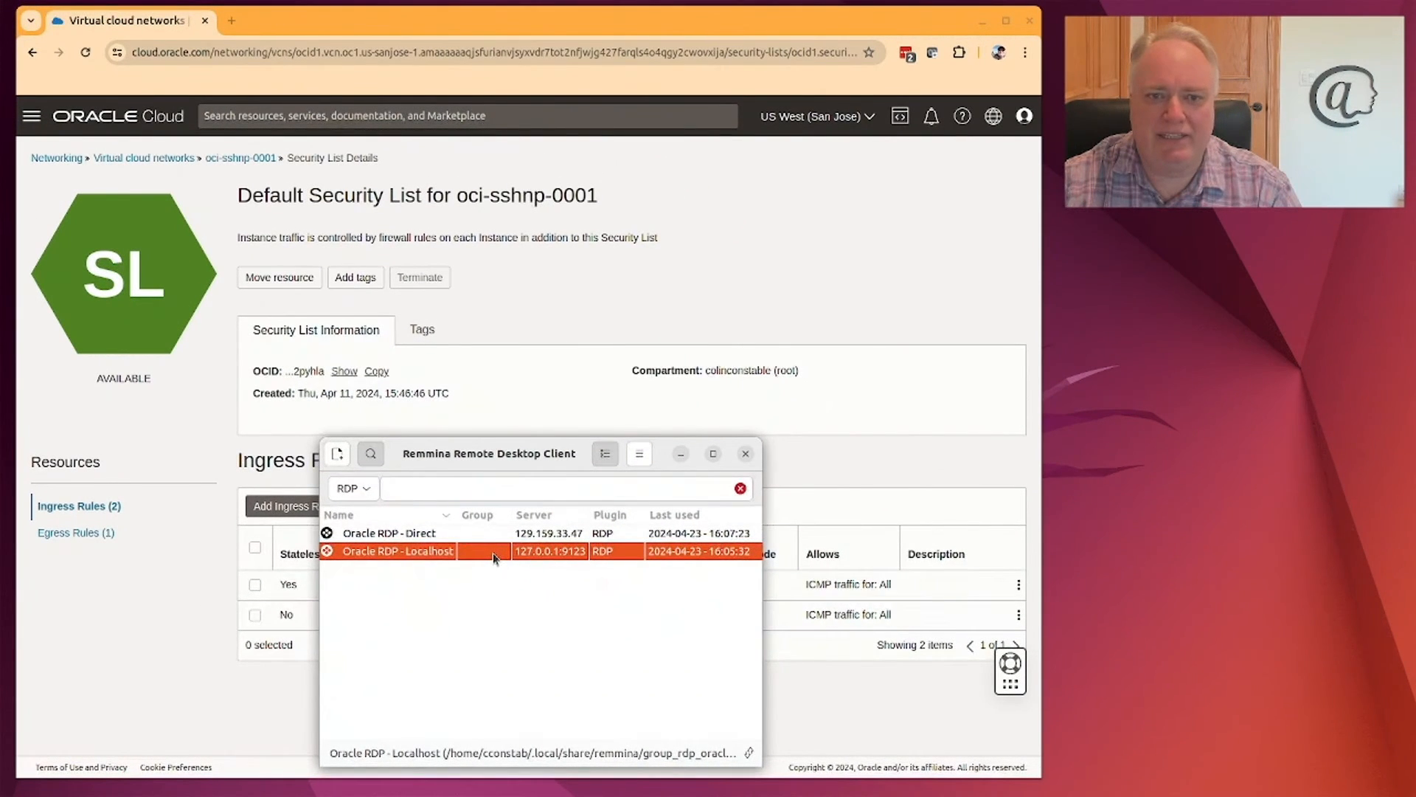
# Launch the 'Oracle RDP - Localhost' session to show the Windows VM desktop.
pyautogui.doubleClick(397, 550)
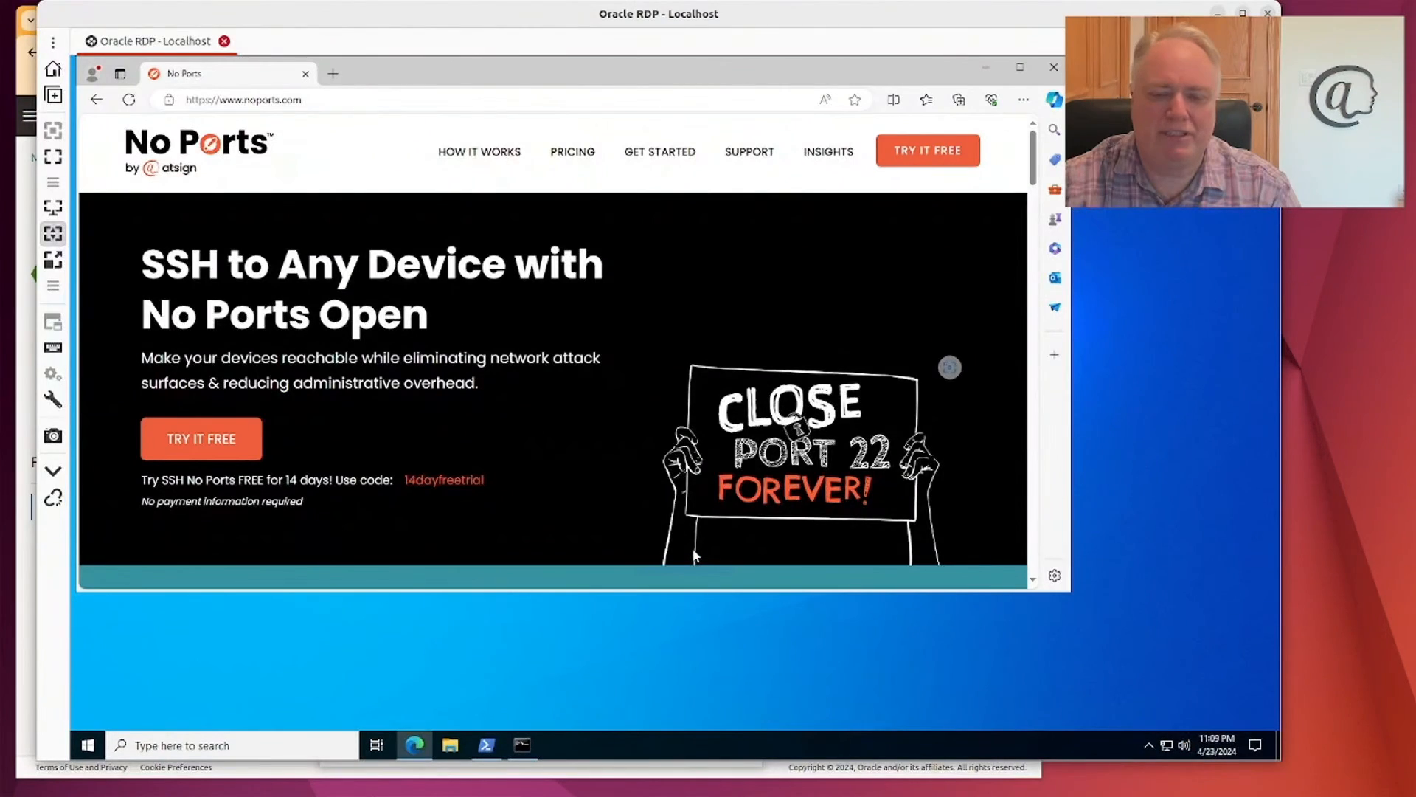
pyautogui.moveTo(739, 318)
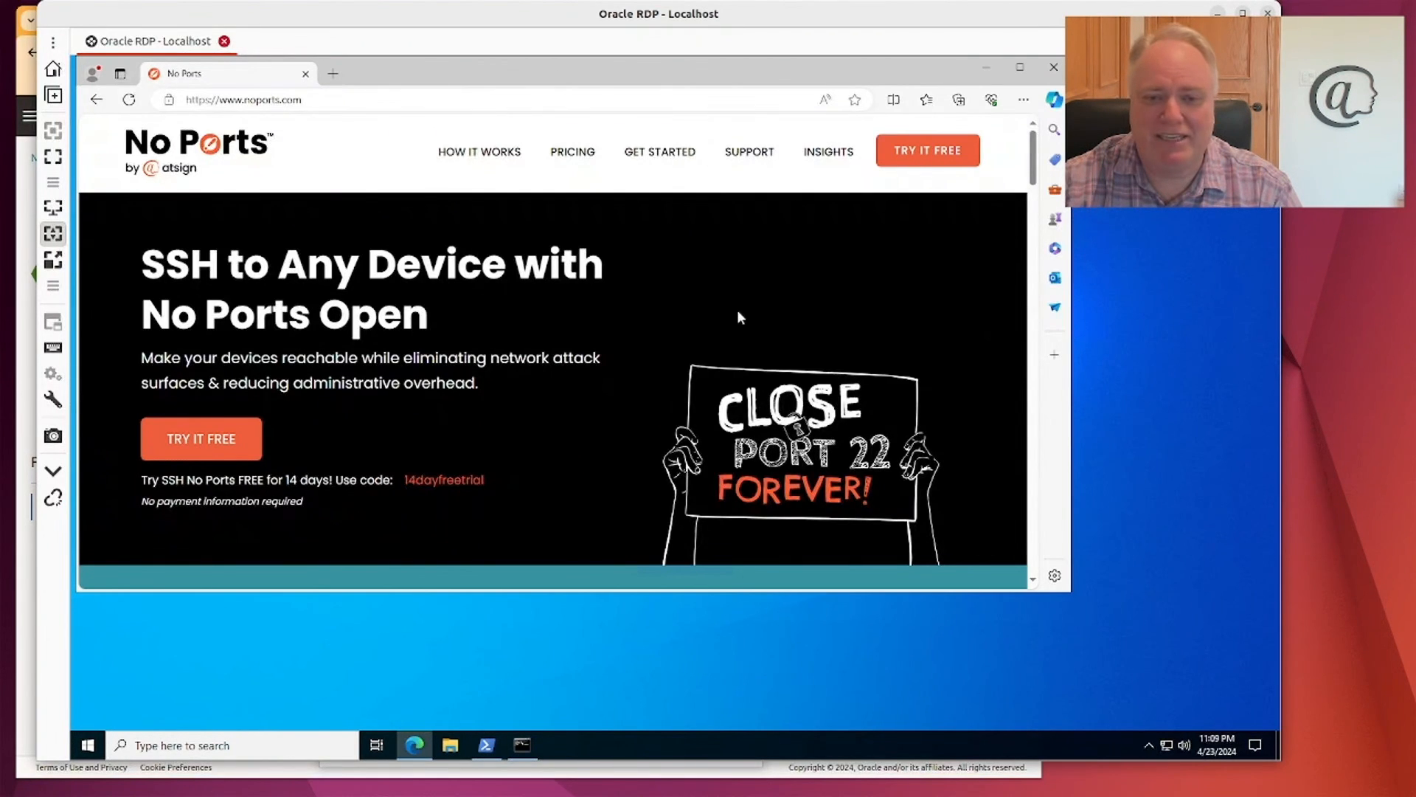
pyautogui.moveTo(828, 151)
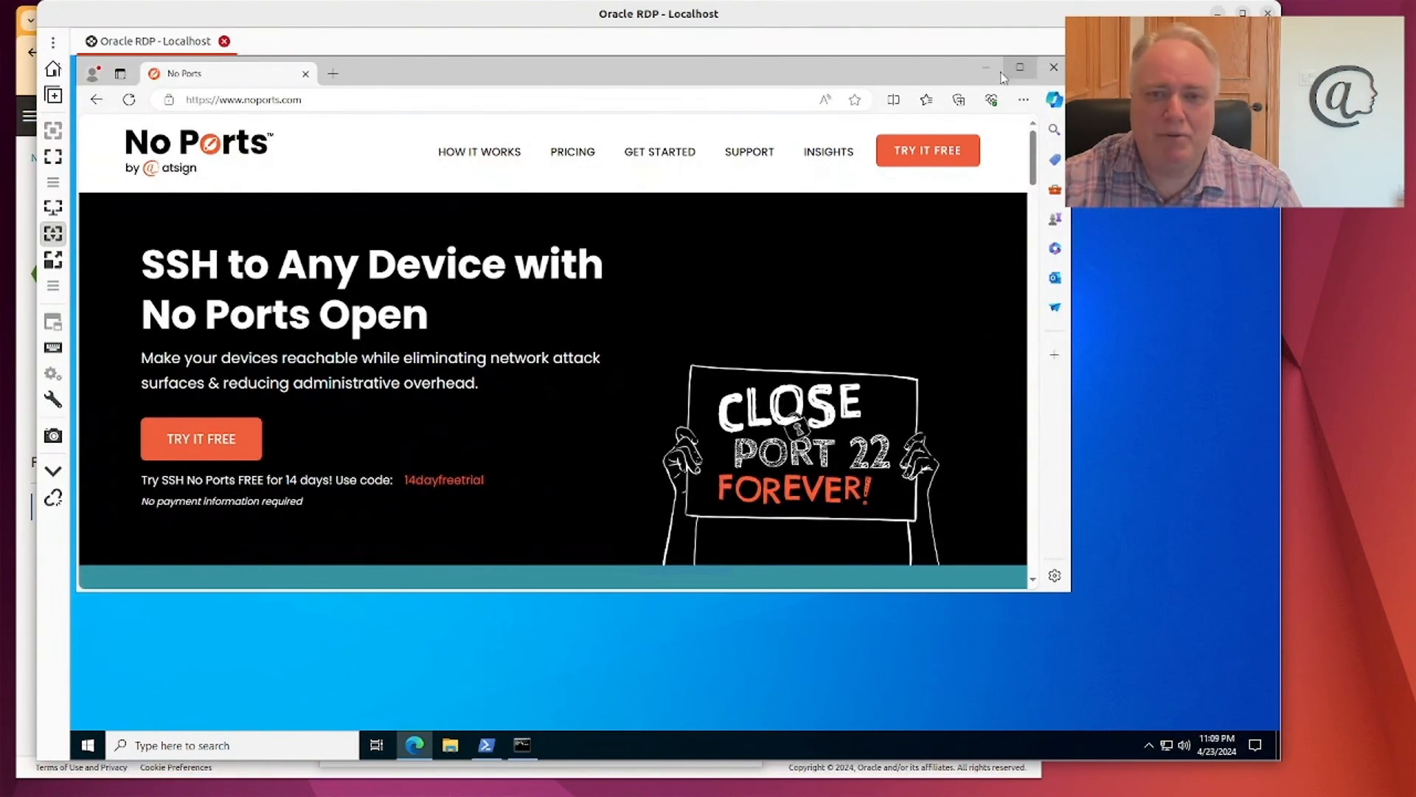
pyautogui.moveTo(985, 66)
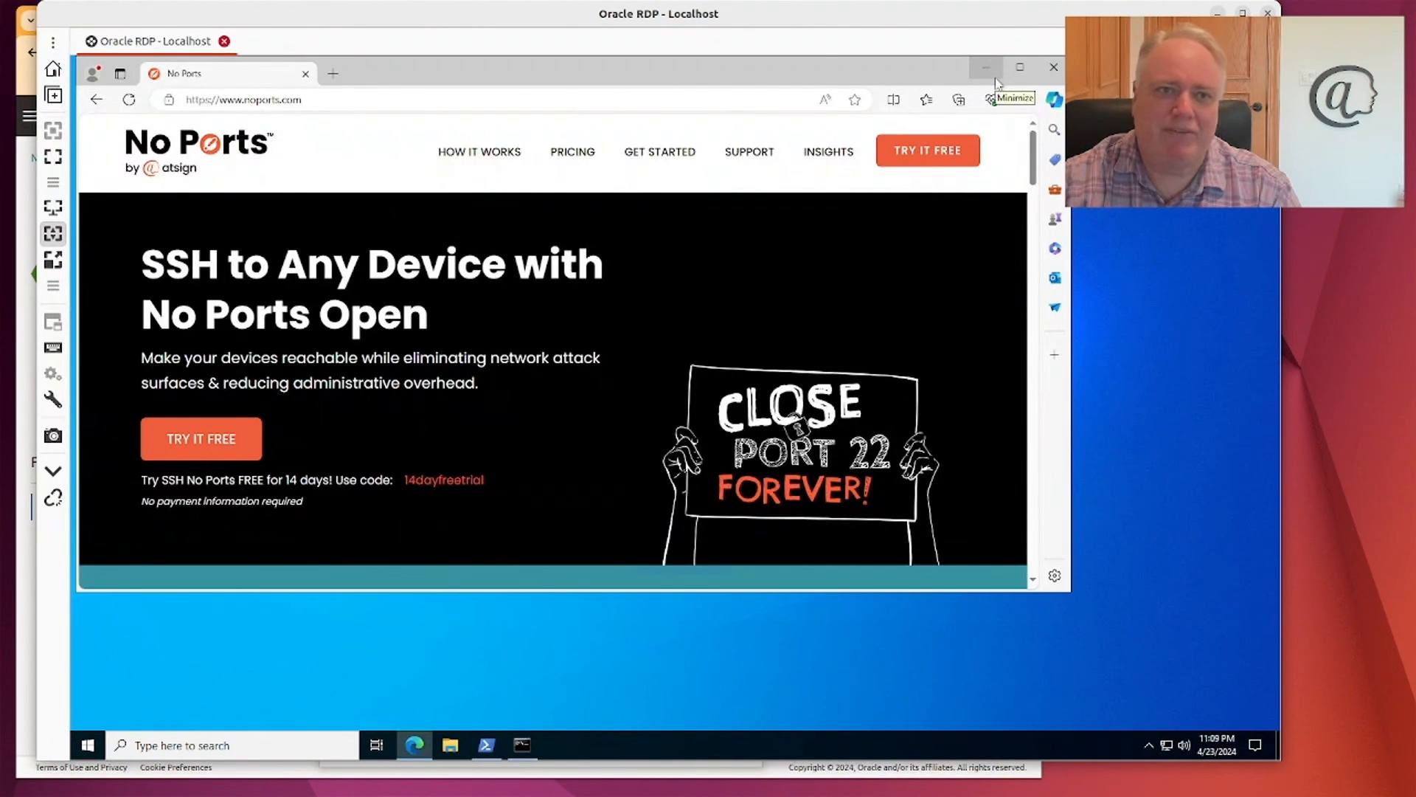